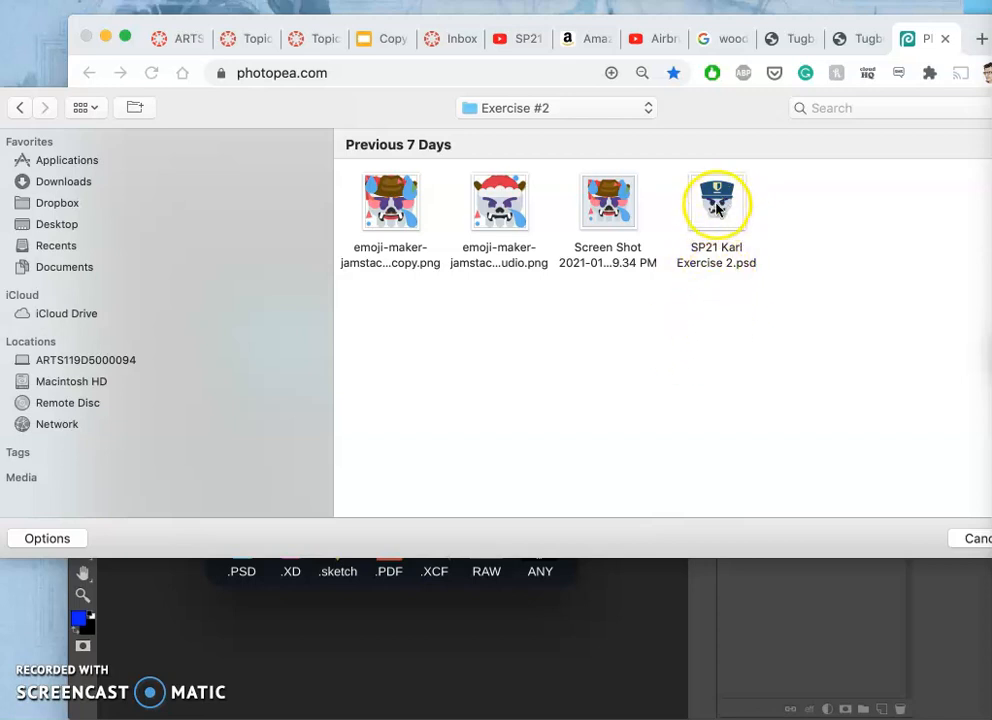
Open the police-hat skull emoji PSD file from the computer.
double_click(716, 202)
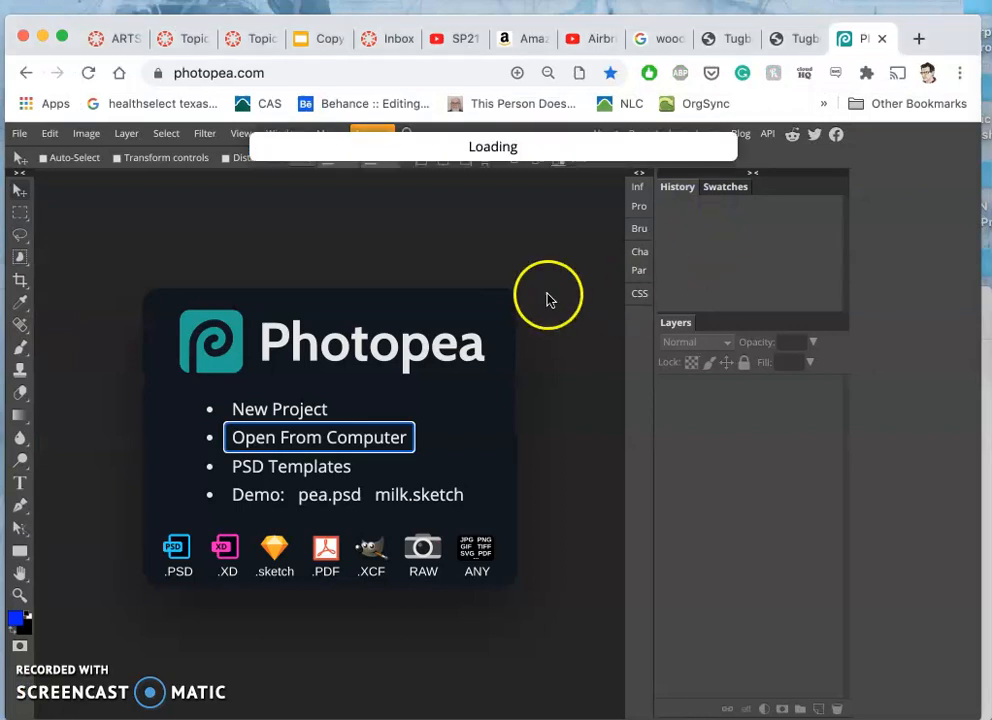
left_click(318, 437)
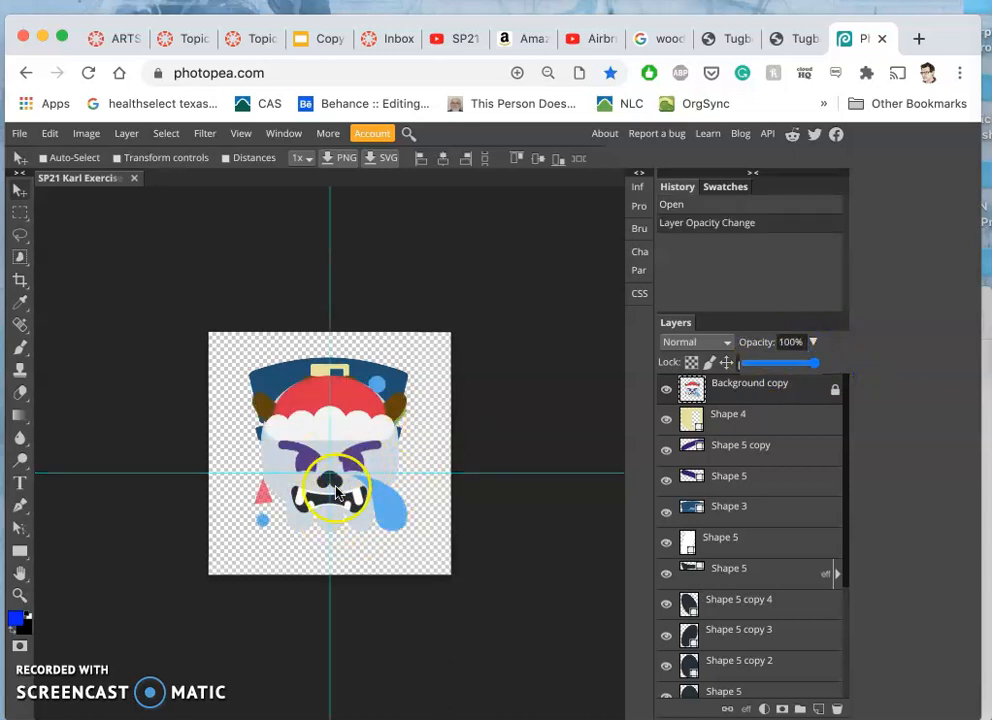
Lower the Background copy layer's opacity to about 35% so the skull shapes show through.
left_click_drag(785, 363, 815, 363)
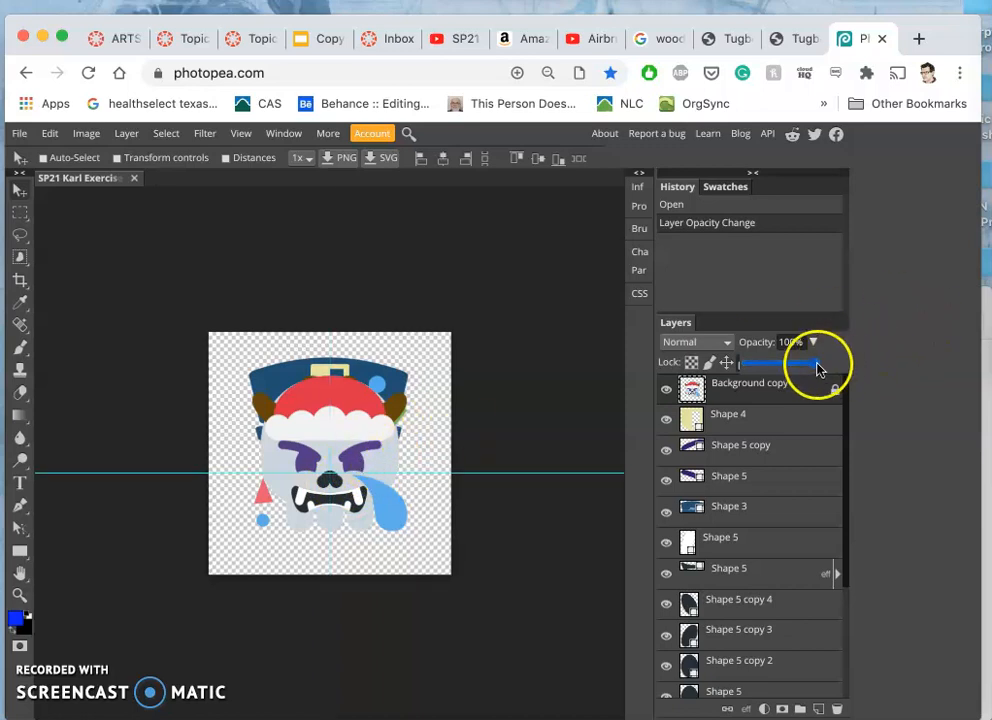
left_click_drag(810, 363, 763, 363)
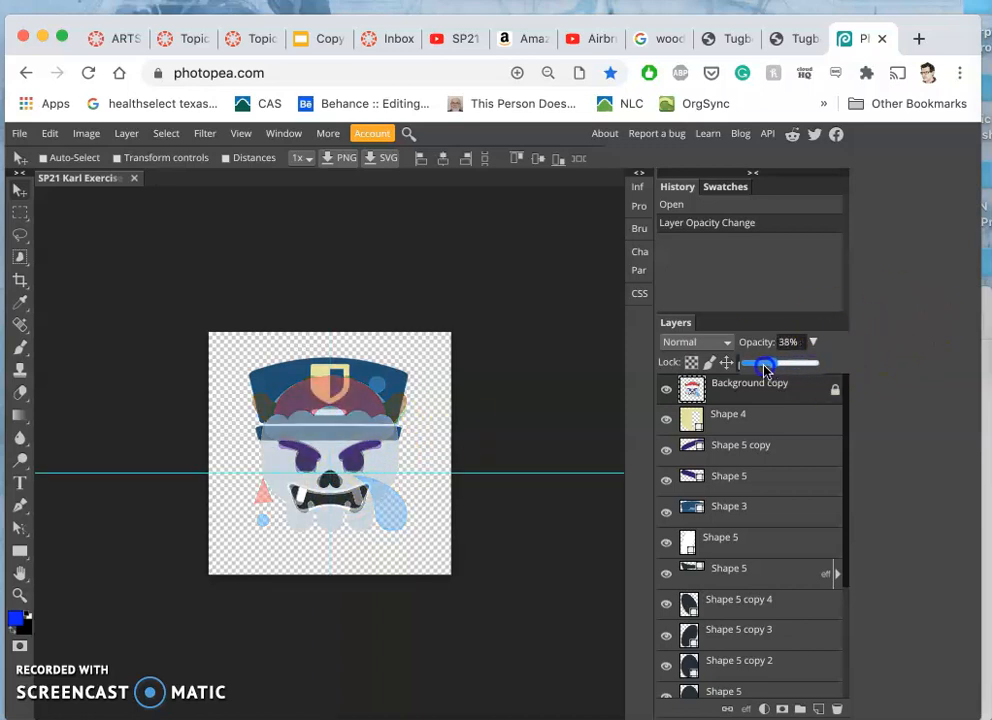
left_click_drag(767, 363, 762, 363)
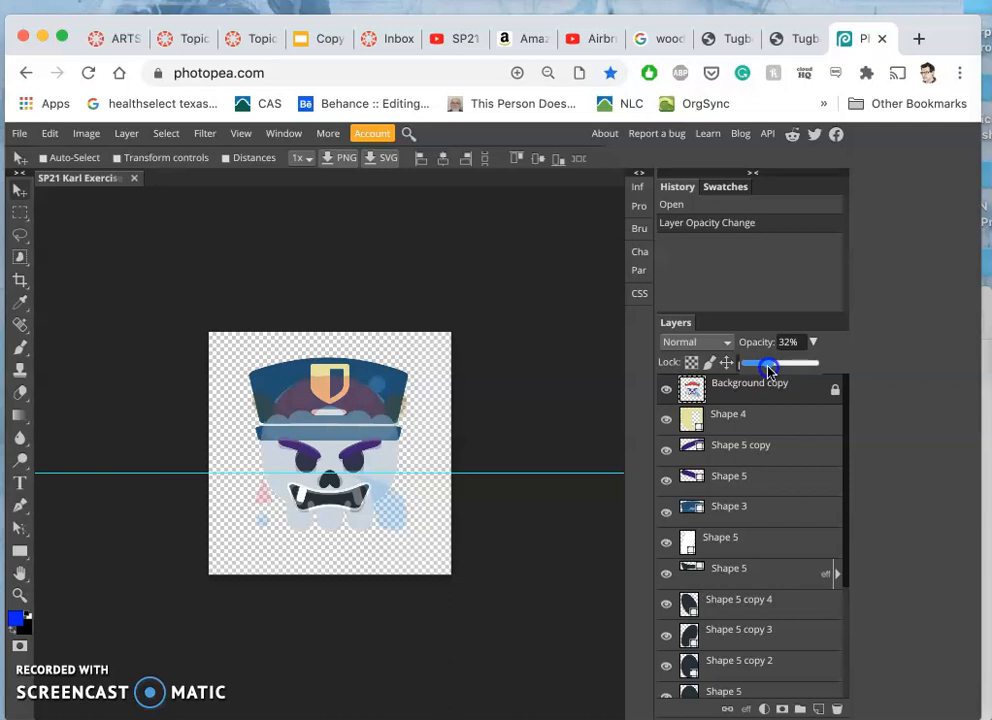
left_click_drag(770, 362, 765, 362)
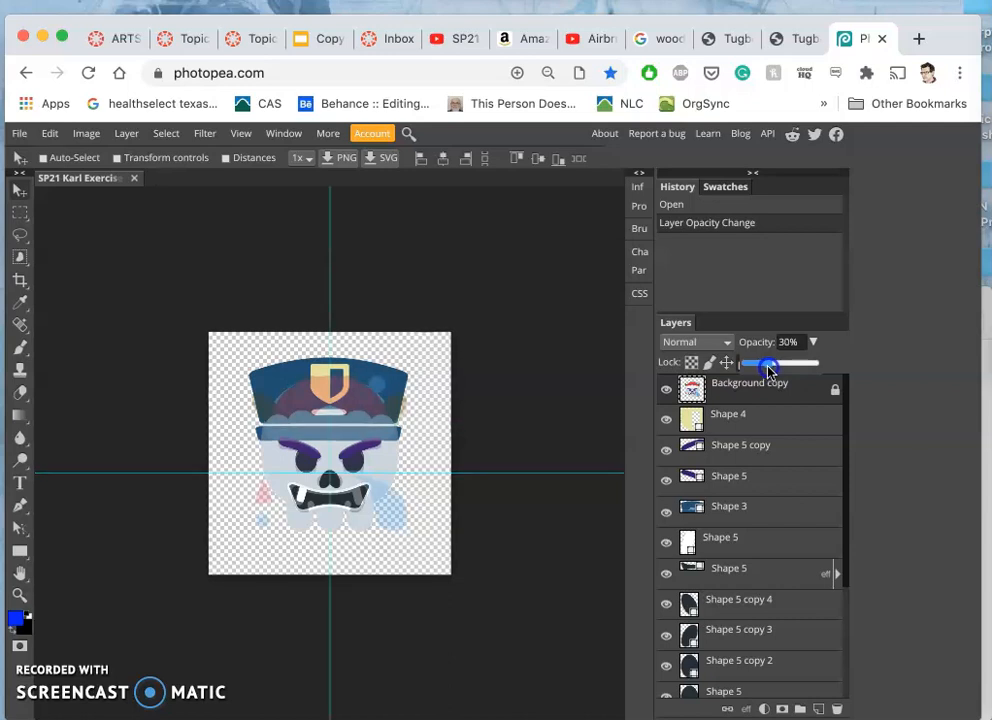
left_click_drag(770, 363, 765, 363)
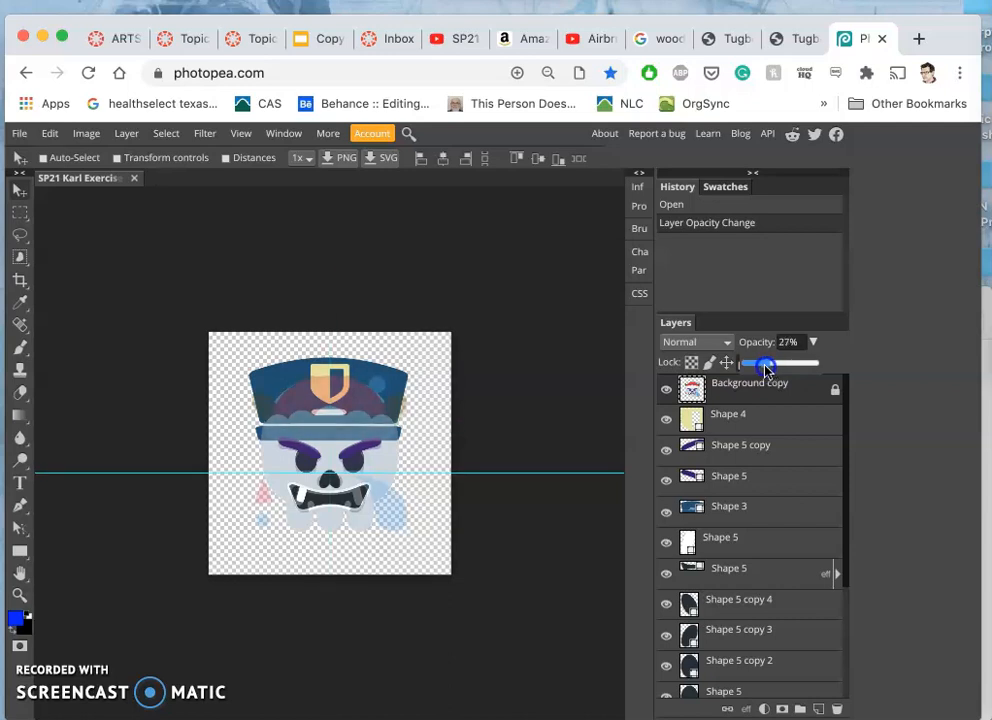
left_click_drag(765, 363, 773, 363)
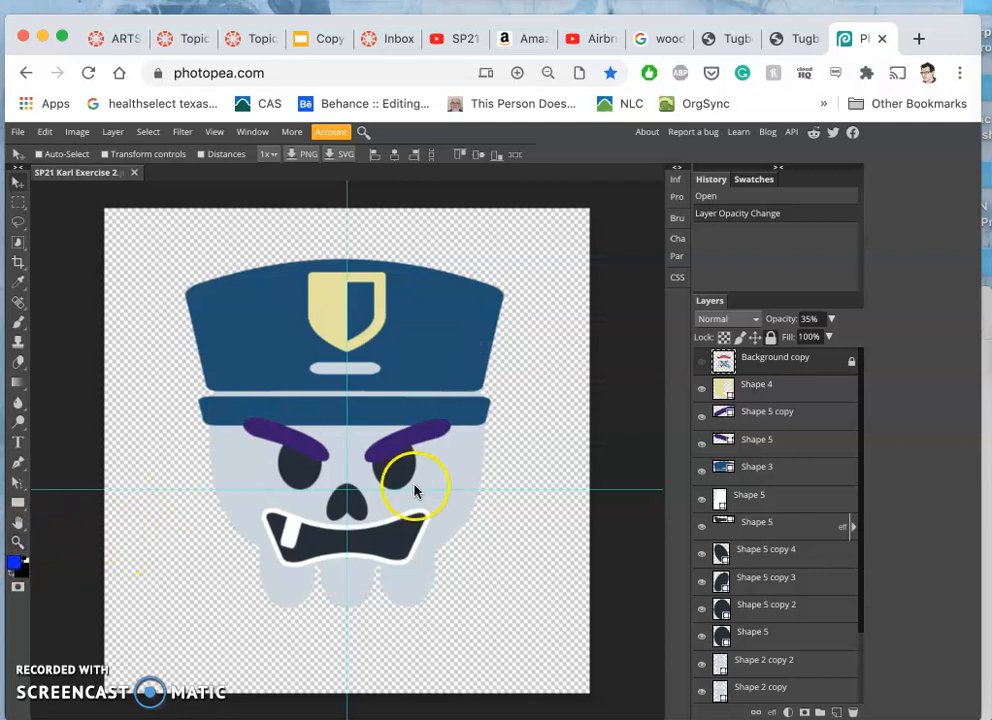
Make the faded Background copy reference layer visible again.
left_click(701, 362)
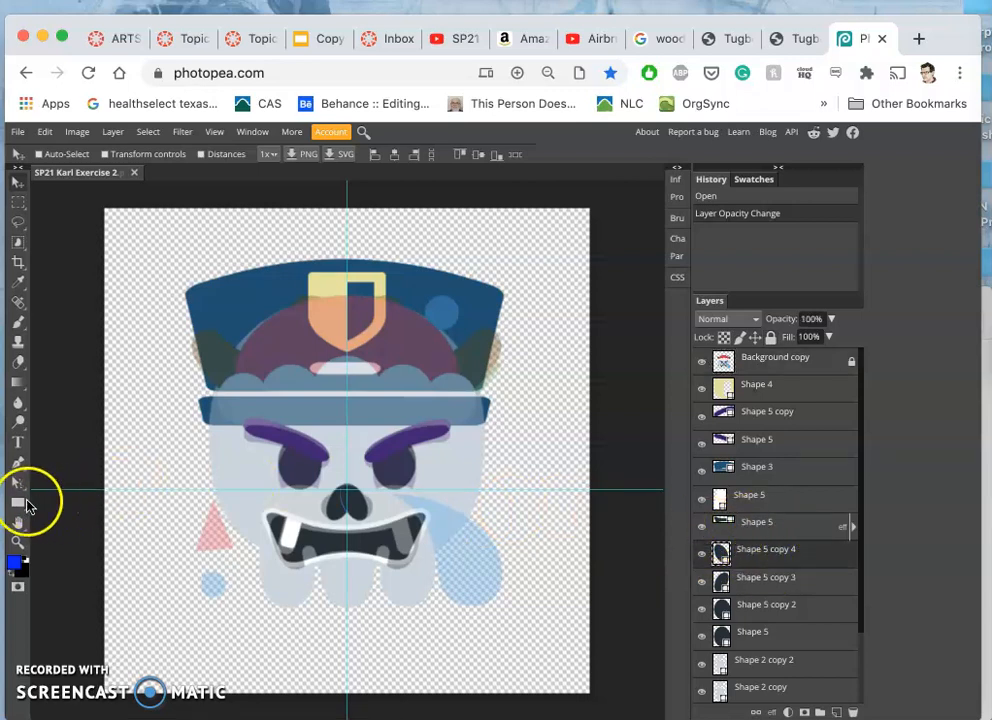
Draw a dark blue ellipse over the bottom of the teardrop on a new shape layer.
left_click(17, 502)
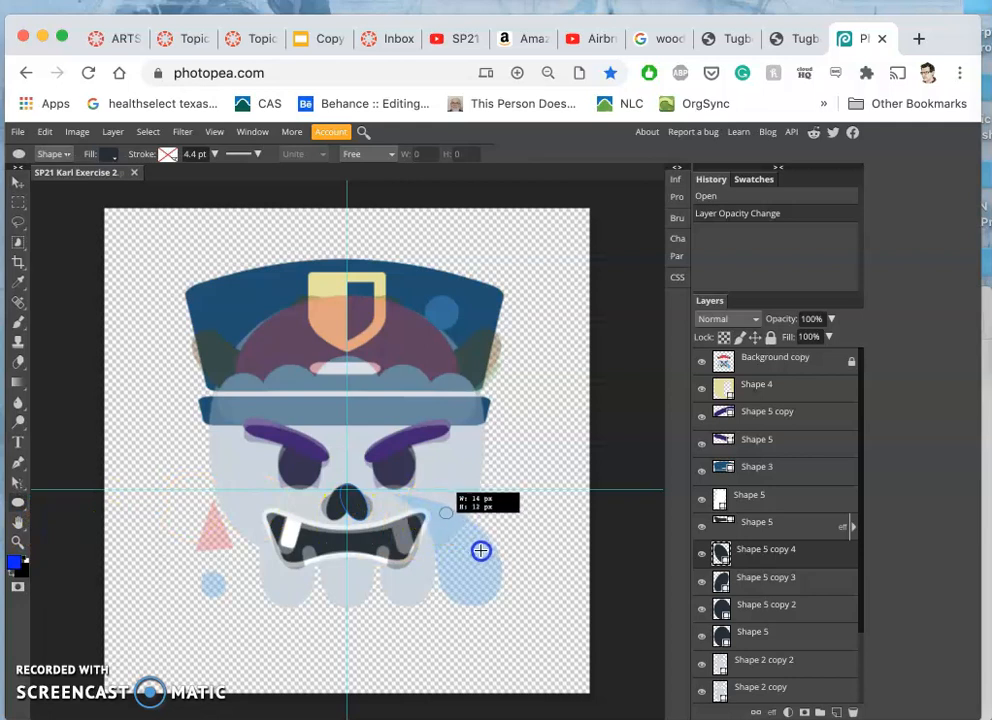
left_click_drag(445, 510, 503, 588)
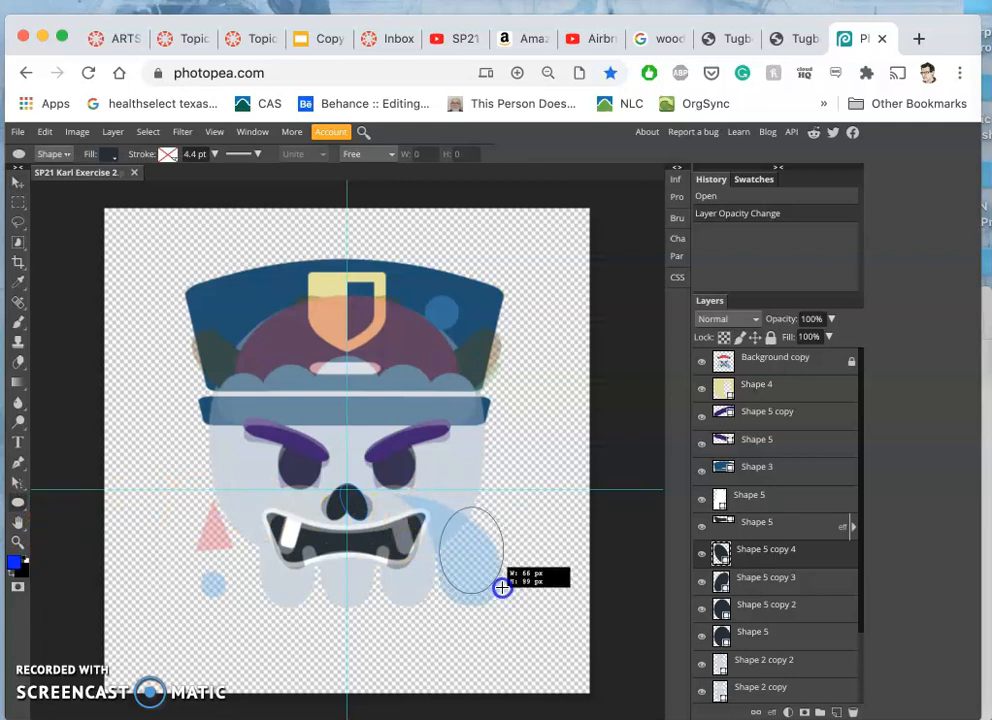
left_click_drag(503, 588, 501, 574)
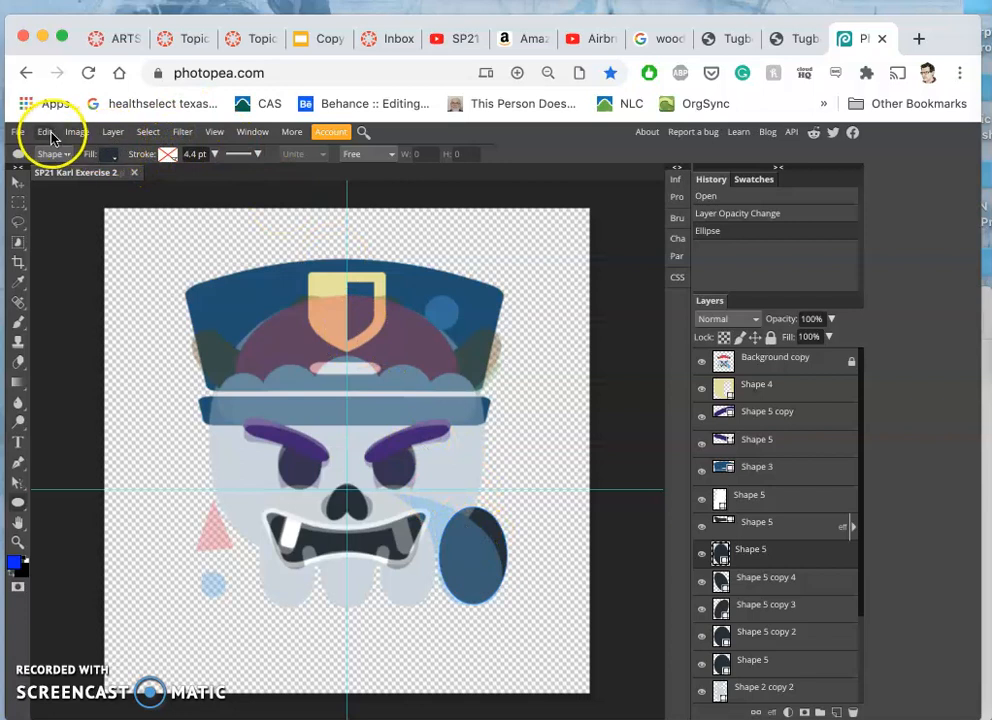
Free-transform the oval, resizing it to fit the teardrop bottom.
left_click(45, 131)
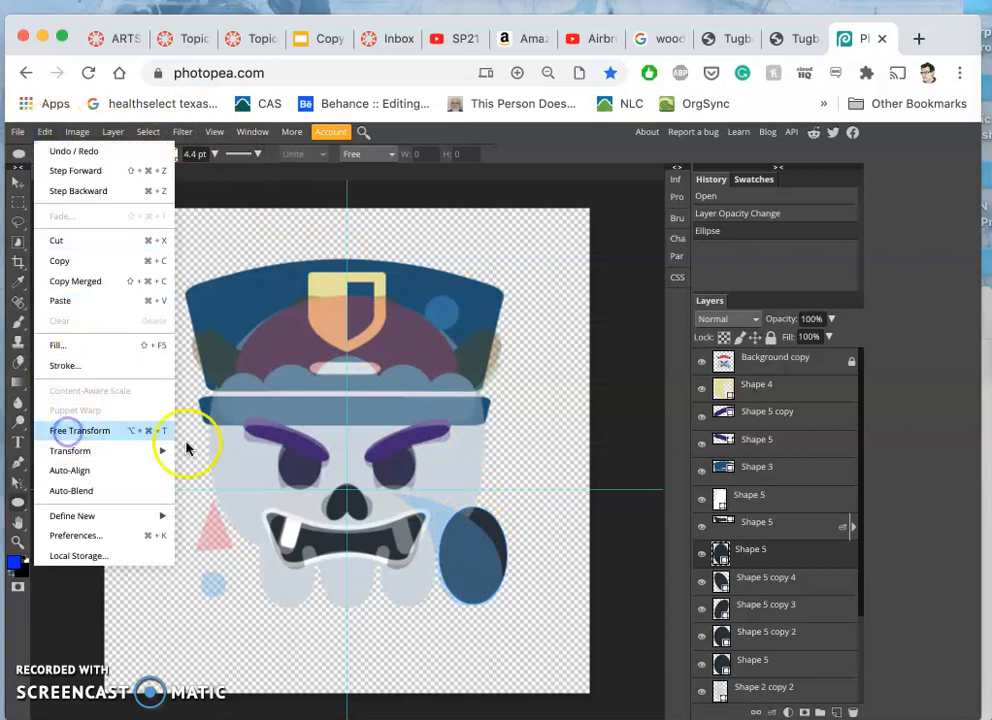
left_click(80, 430)
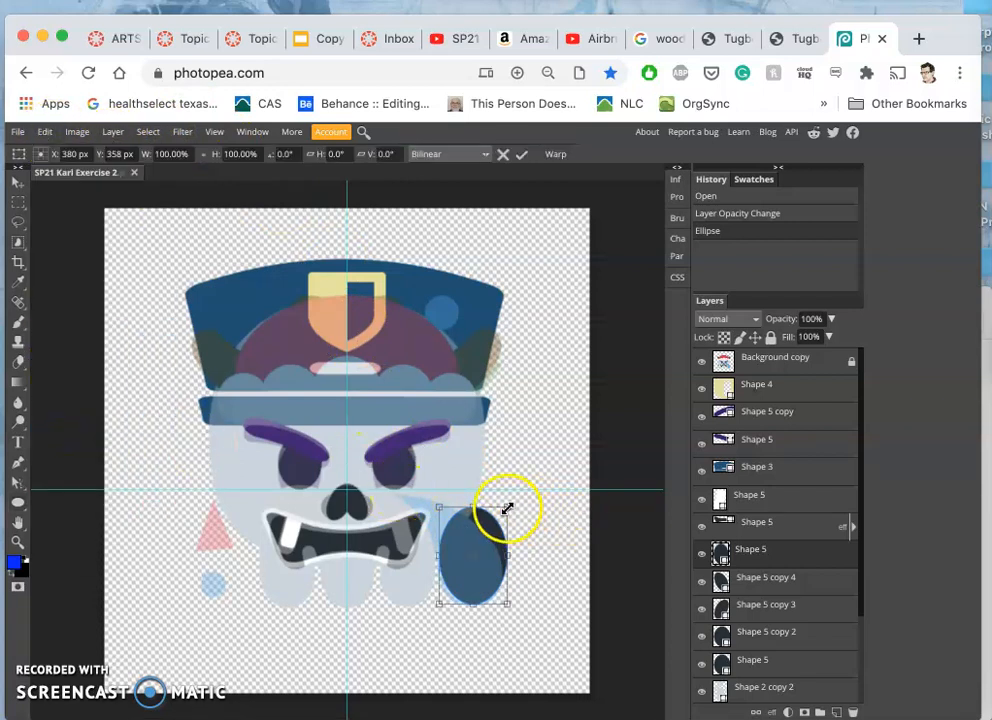
left_click_drag(507, 510, 500, 520)
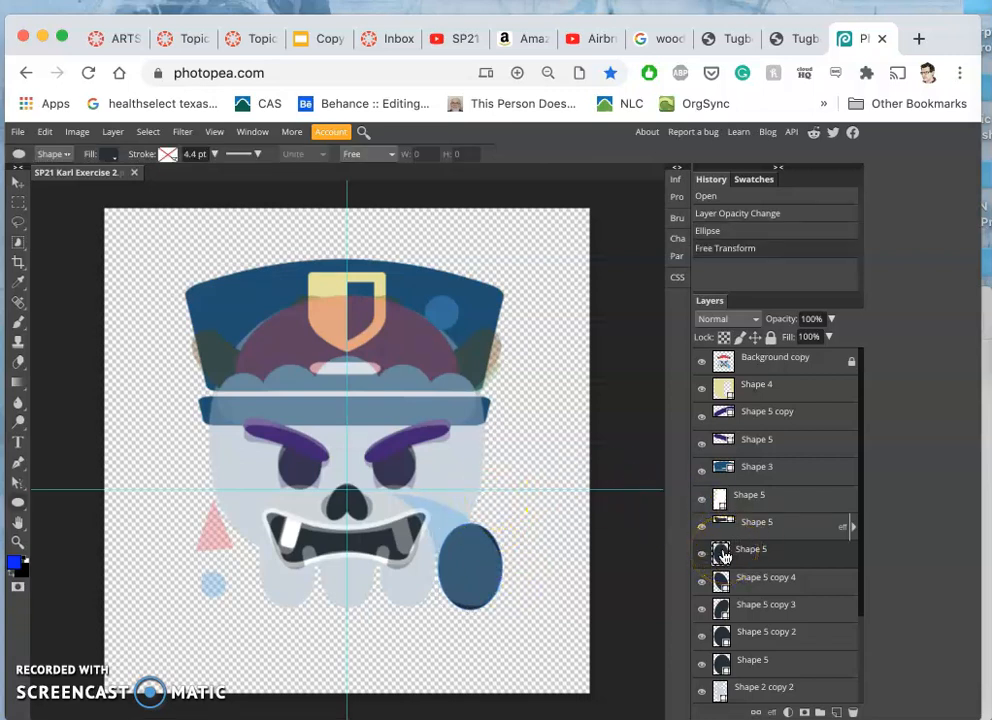
Restore the reference to full opacity and set the oval's fill to the teardrop's light blue #5dadec.
left_click(831, 318)
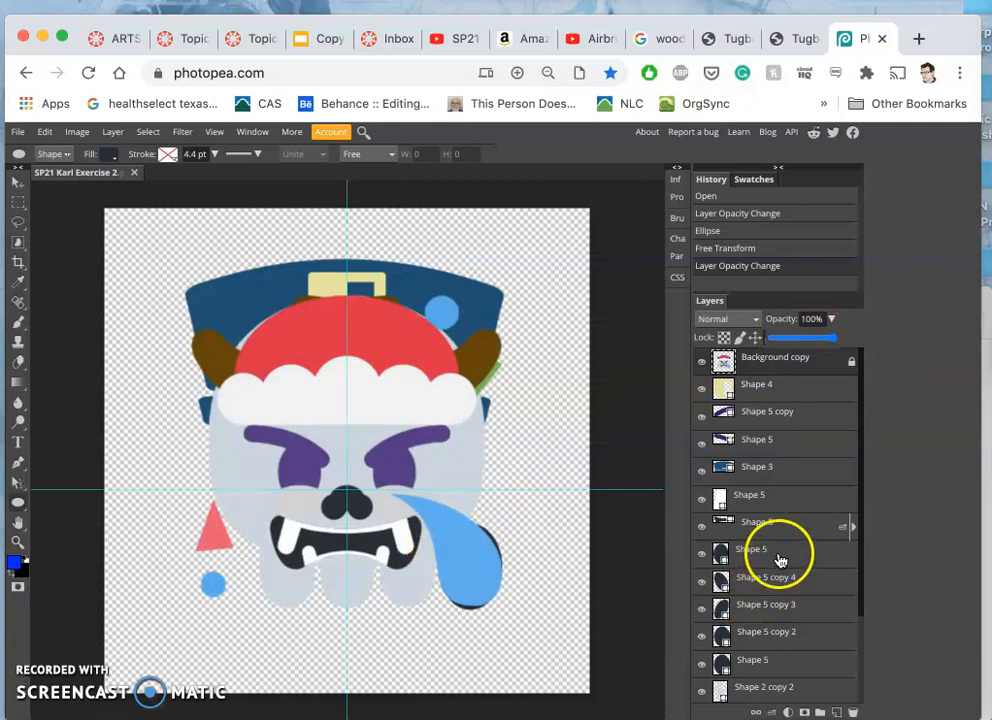
left_click(770, 548)
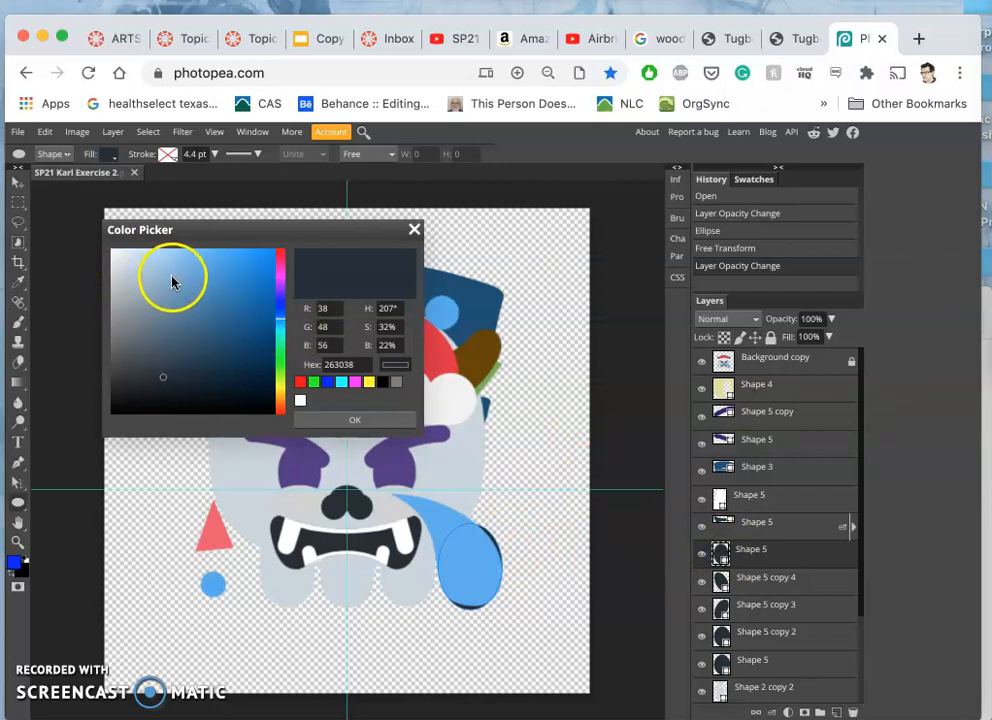
left_click(163, 270)
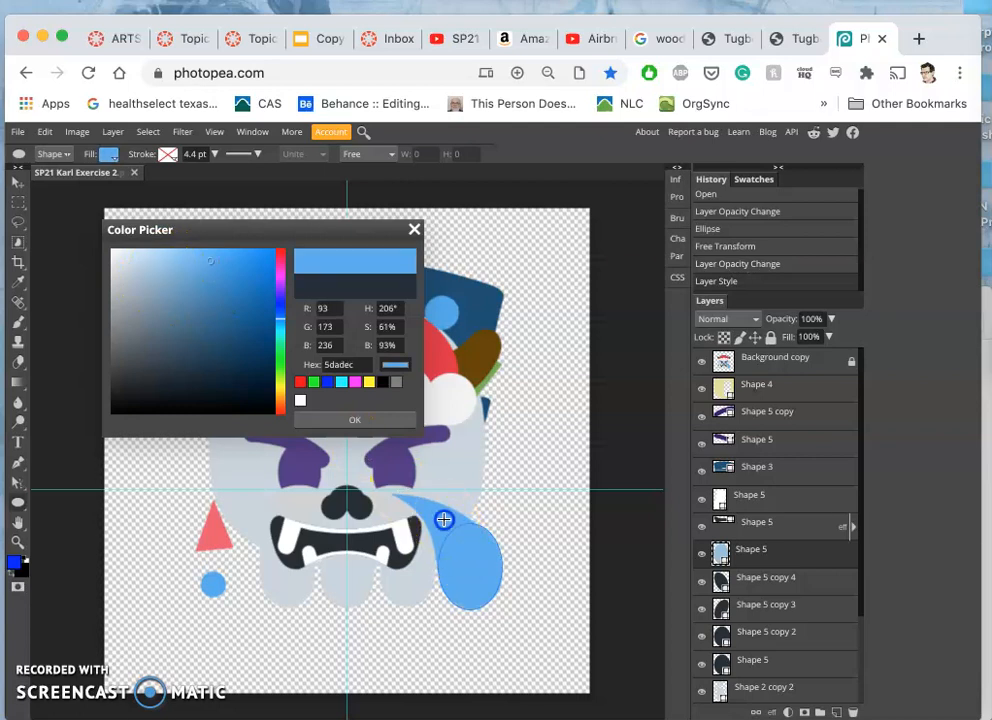
mouse_move(473, 548)
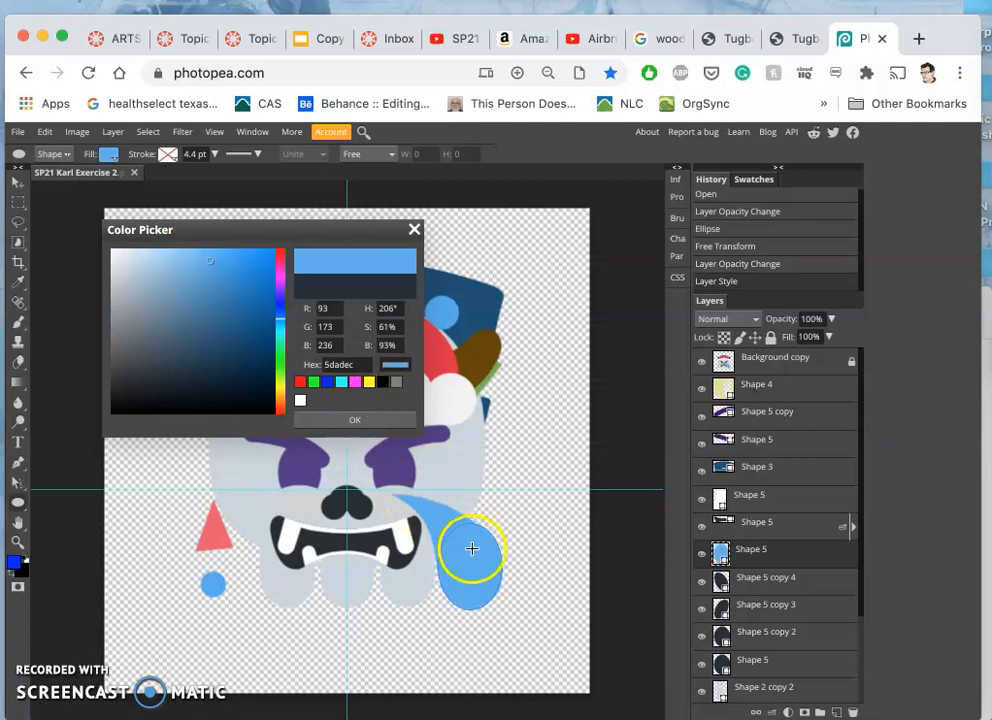
left_click(354, 419)
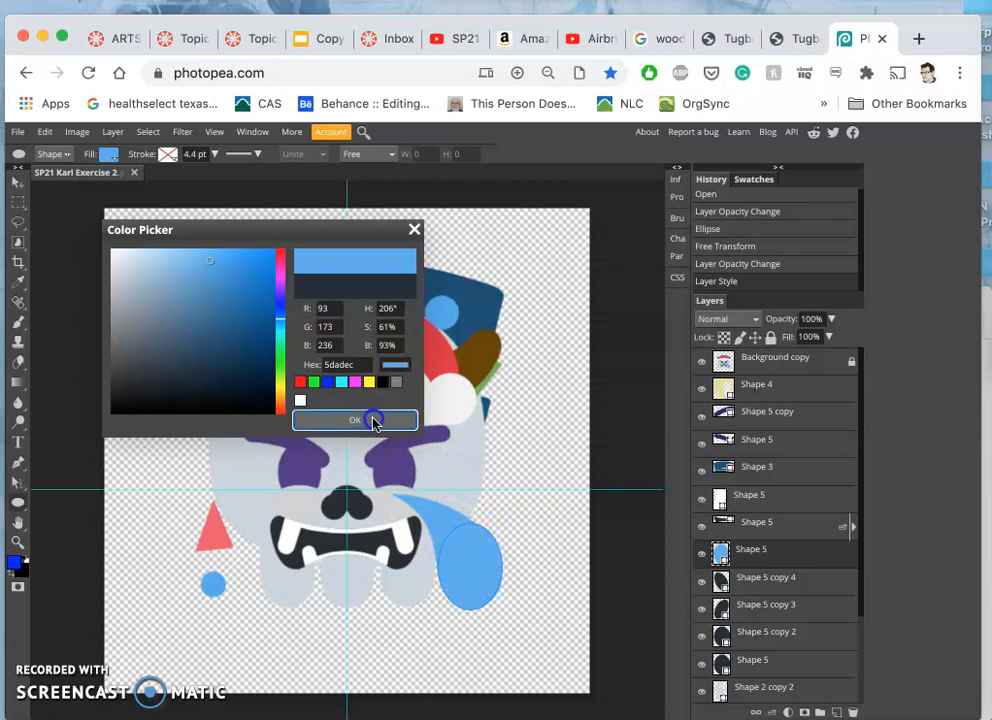
left_click(355, 419)
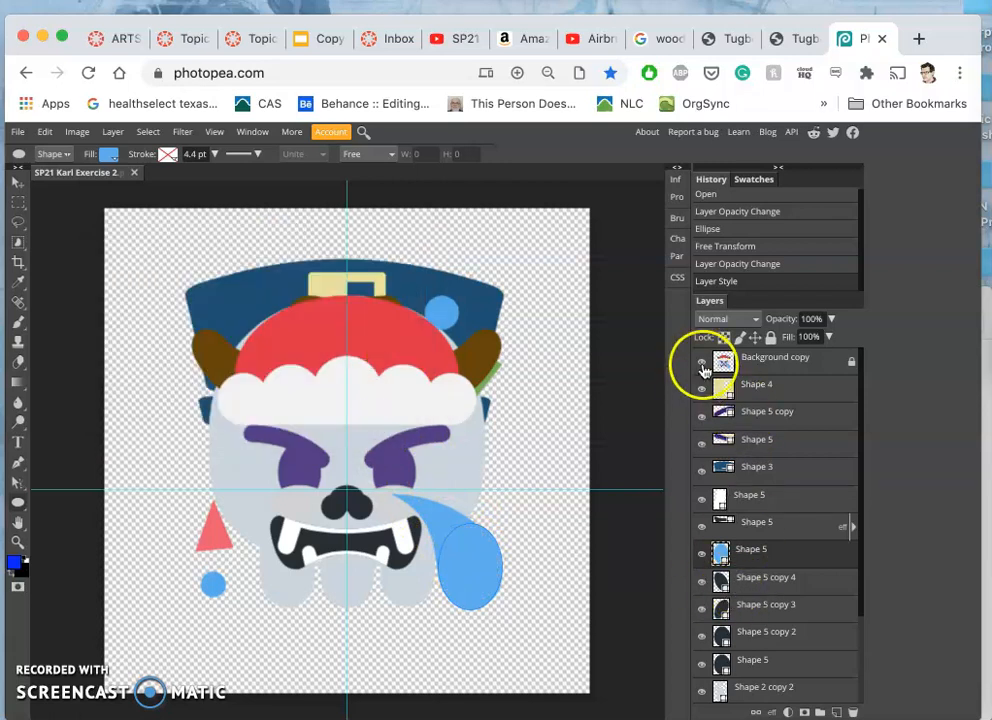
Fade the Background copy reference layer again over the skull.
left_click(701, 362)
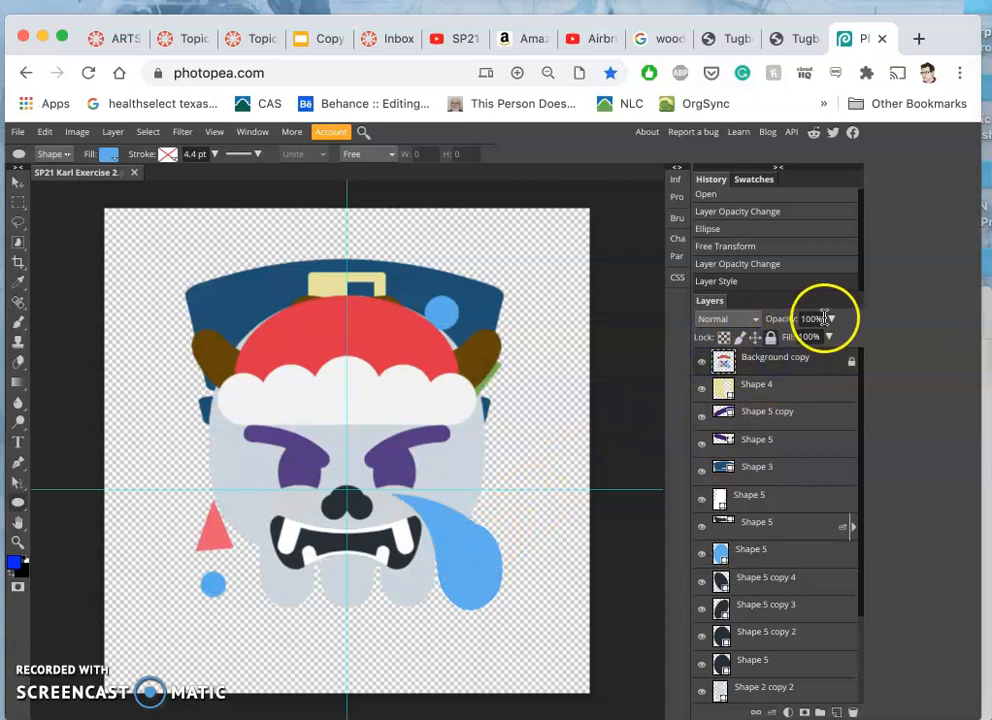
left_click_drag(815, 337, 783, 337)
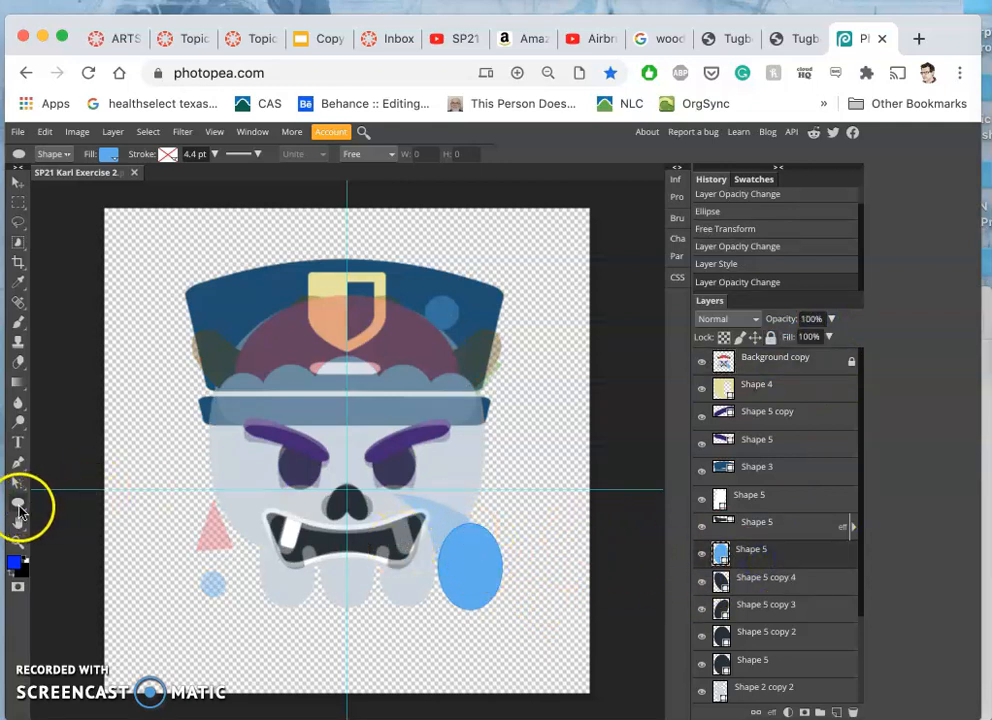
Switch the shape tool to drawing parametric polygon shapes.
left_click(18, 502)
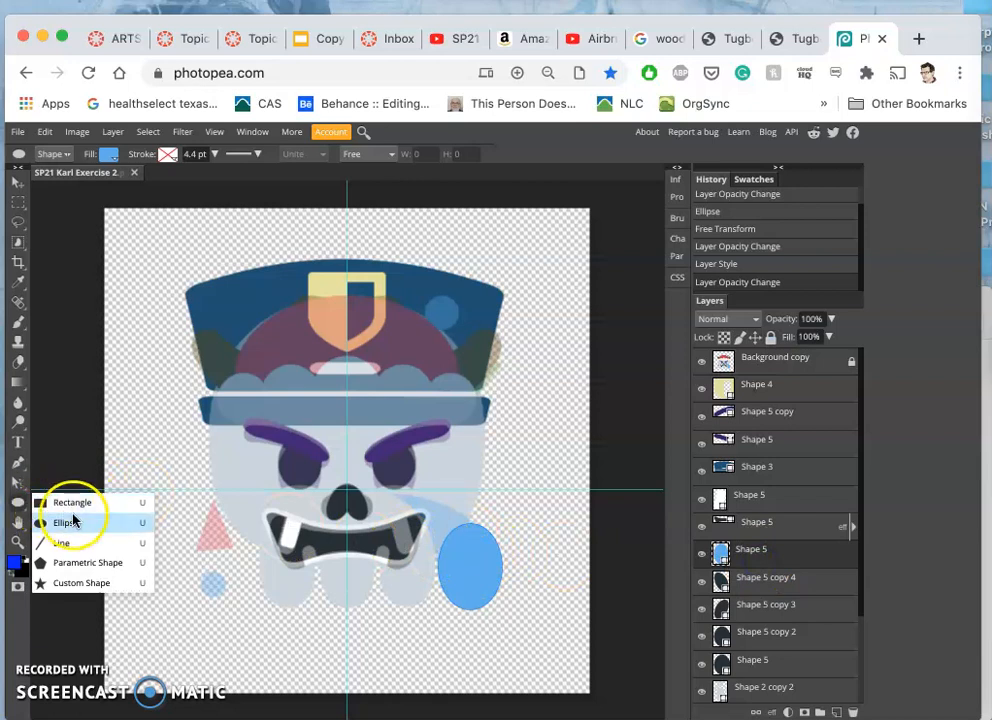
mouse_move(79, 562)
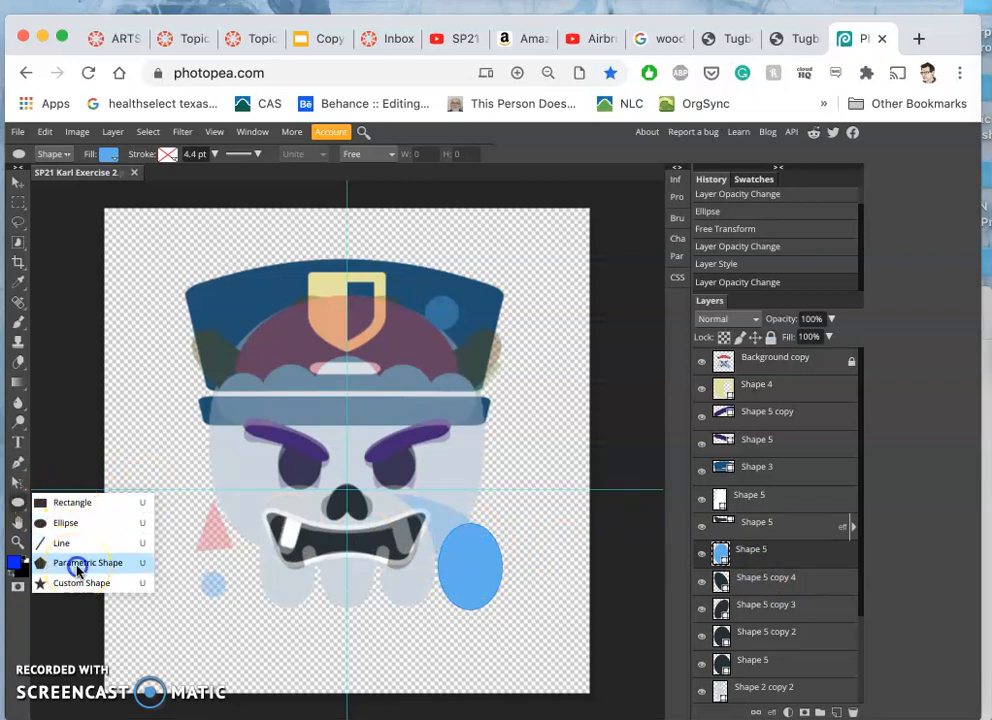
left_click(88, 563)
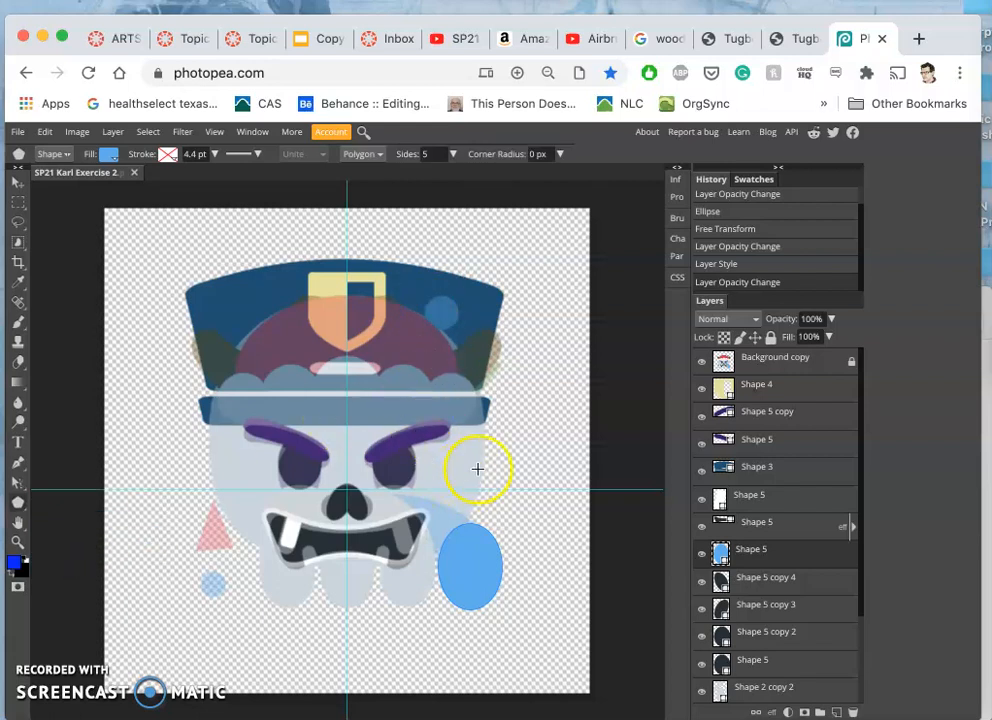
mouse_move(435, 400)
type("3")
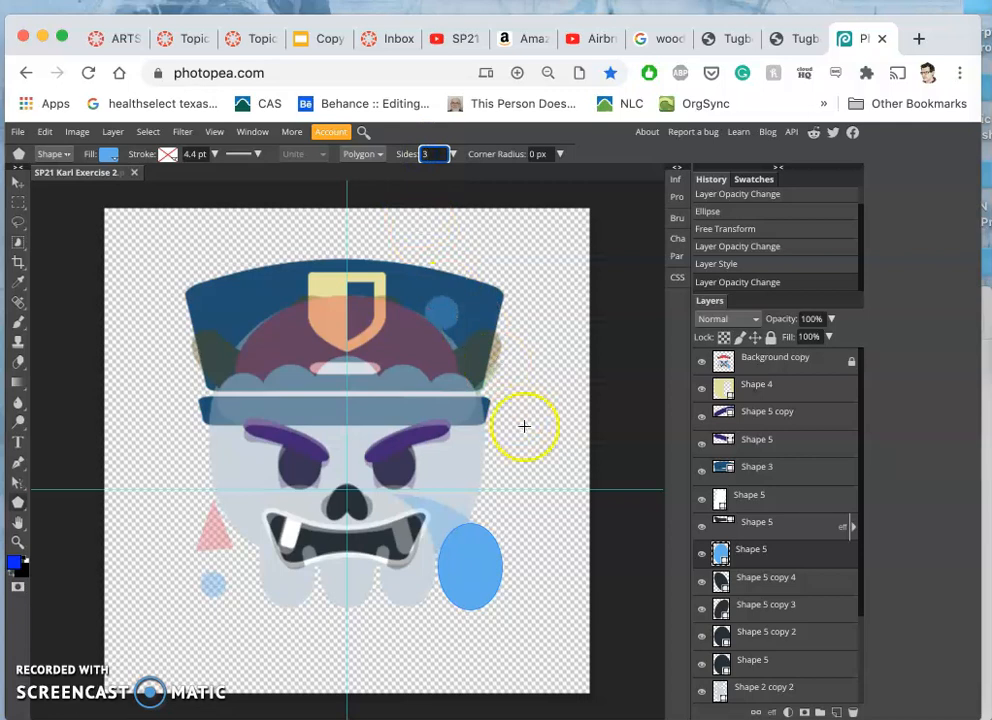
mouse_move(469, 262)
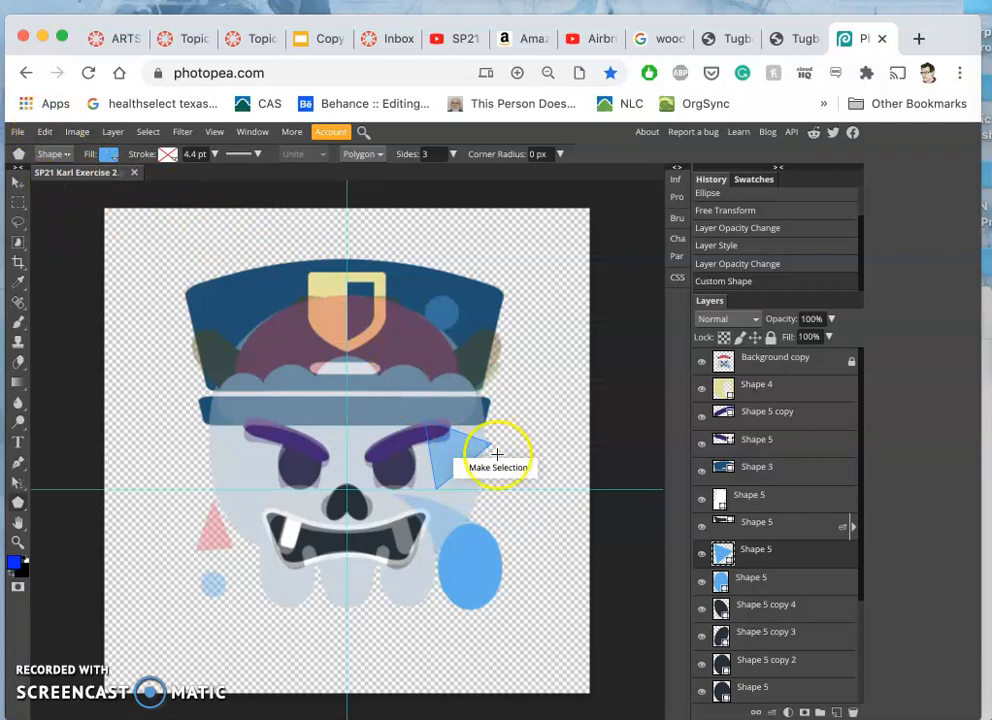
mouse_move(535, 488)
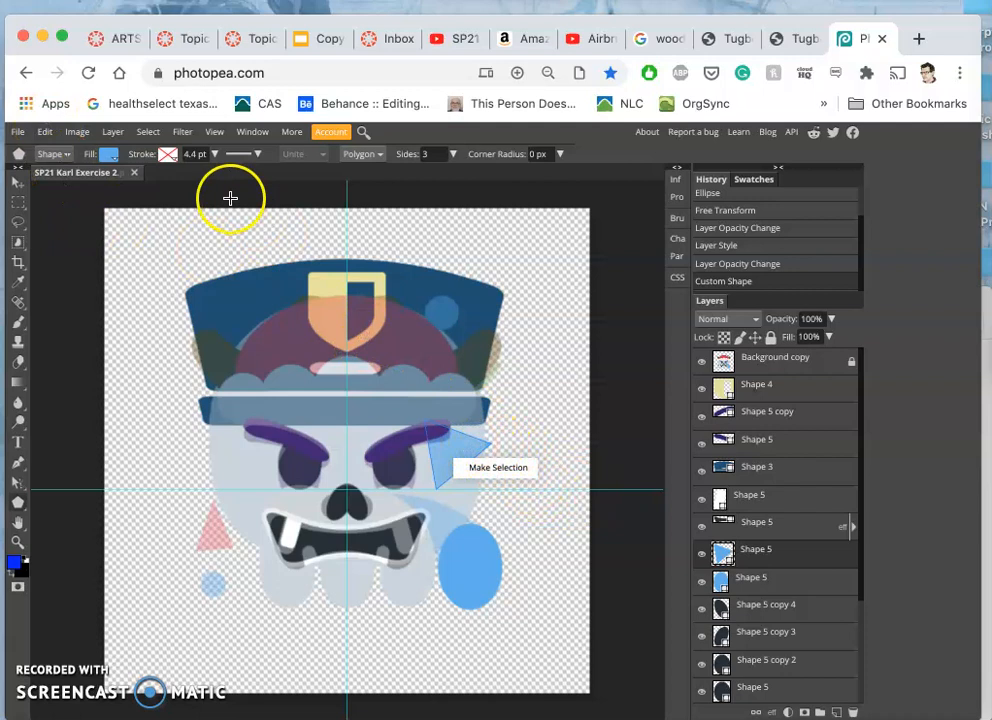
Free-transform the triangle, stretching it taller and rotating it about 111° onto its side.
left_click(45, 131)
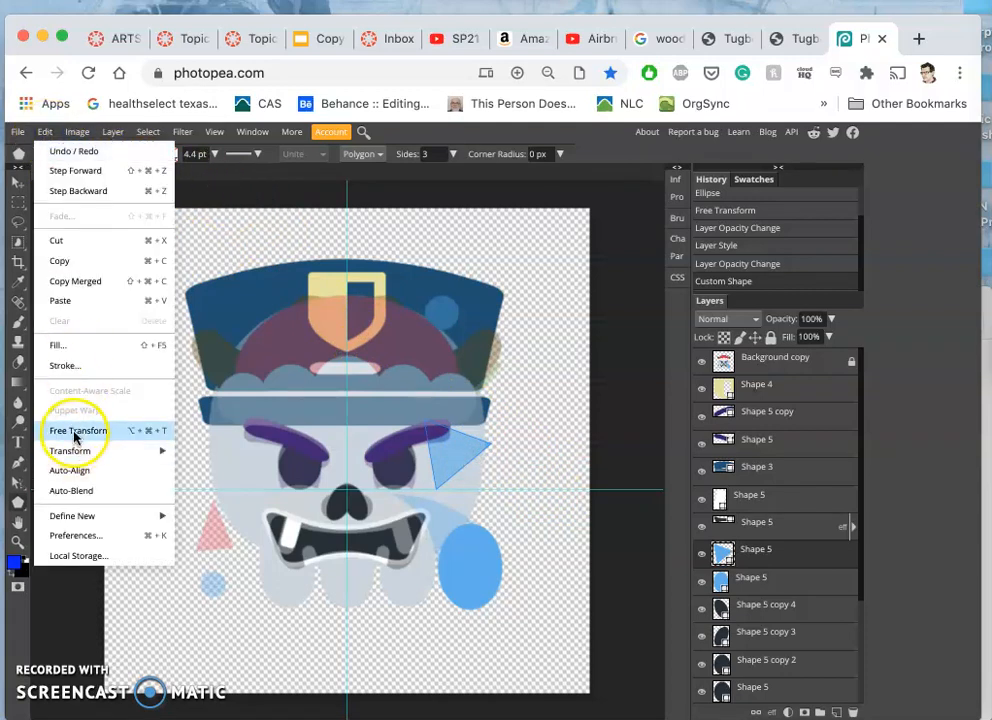
left_click(77, 430)
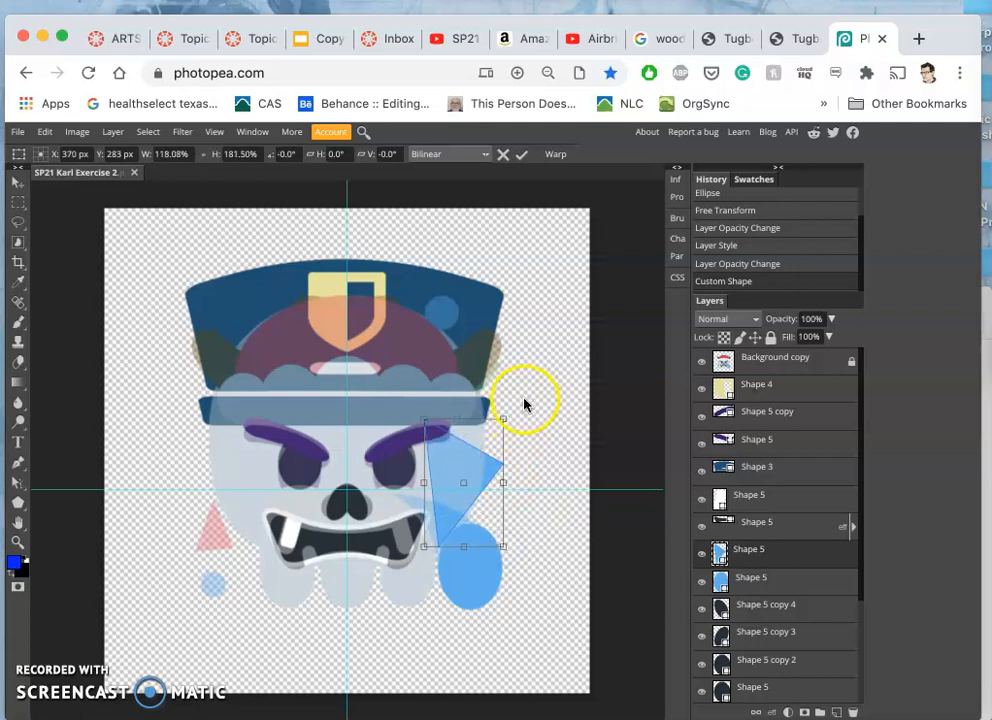
left_click_drag(525, 400, 543, 551)
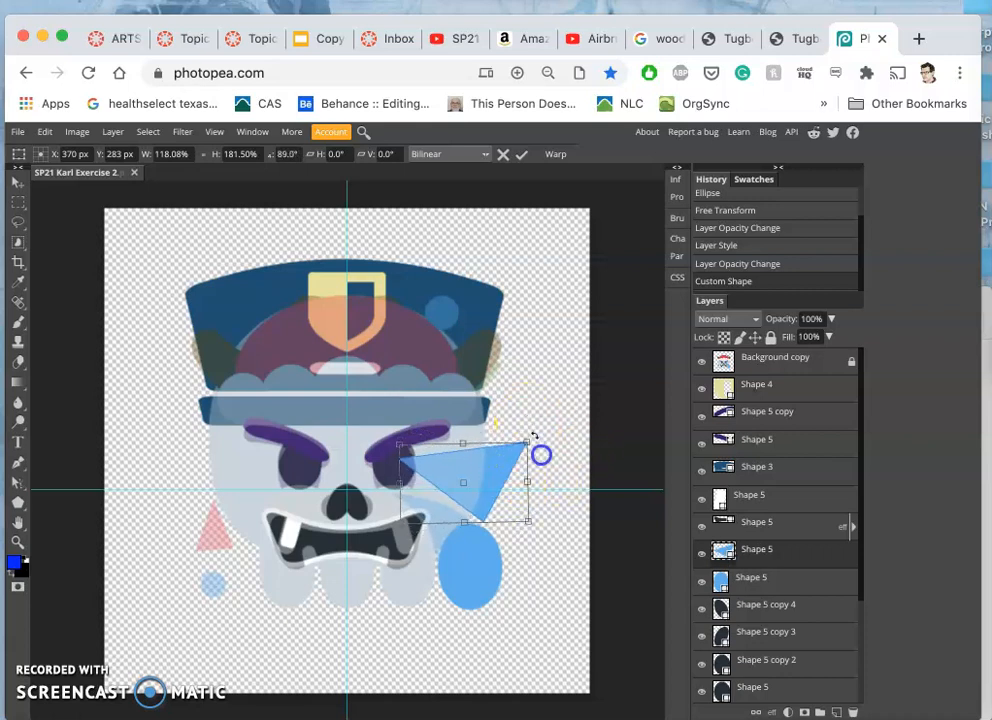
left_click_drag(540, 455, 538, 472)
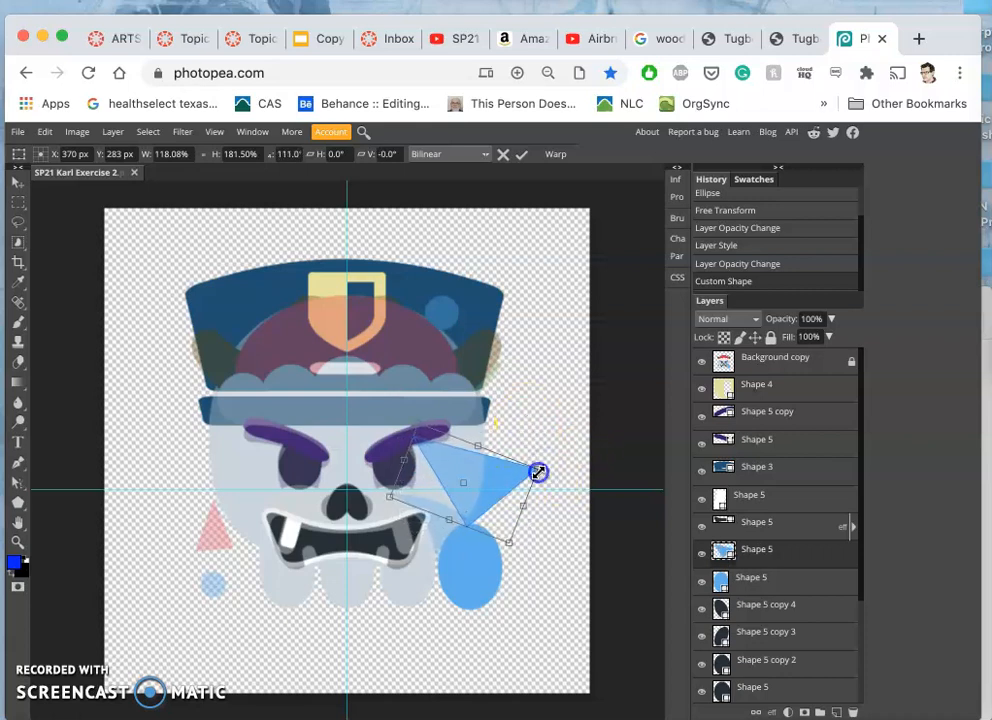
left_click_drag(538, 471, 505, 490)
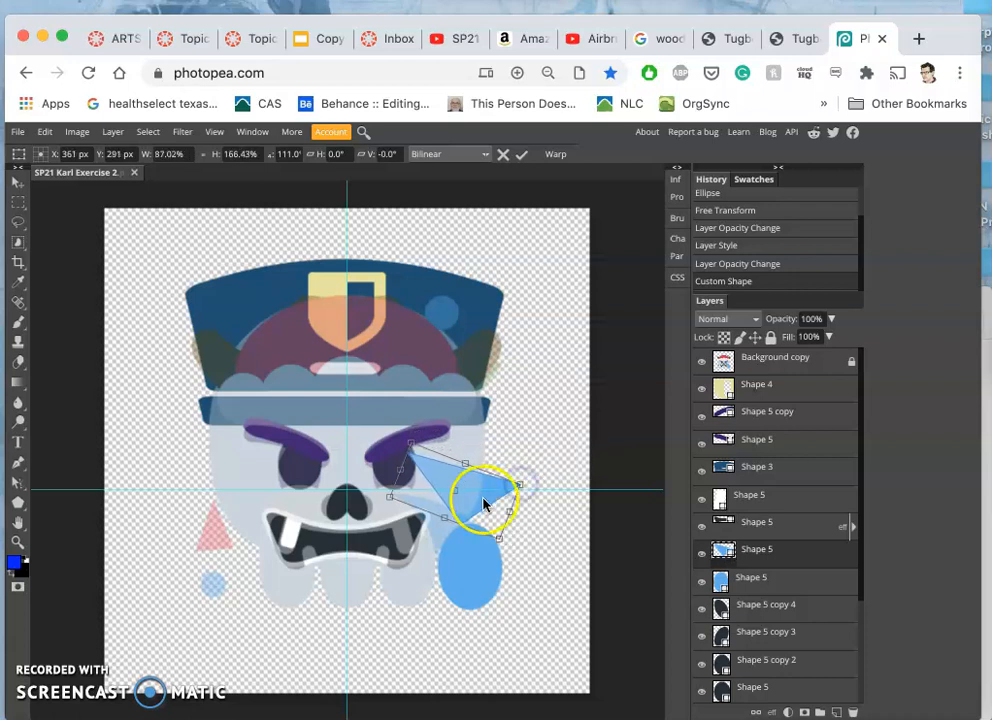
Narrow the triangle and move it down so its corner meets the blue oval.
left_click_drag(485, 500, 462, 555)
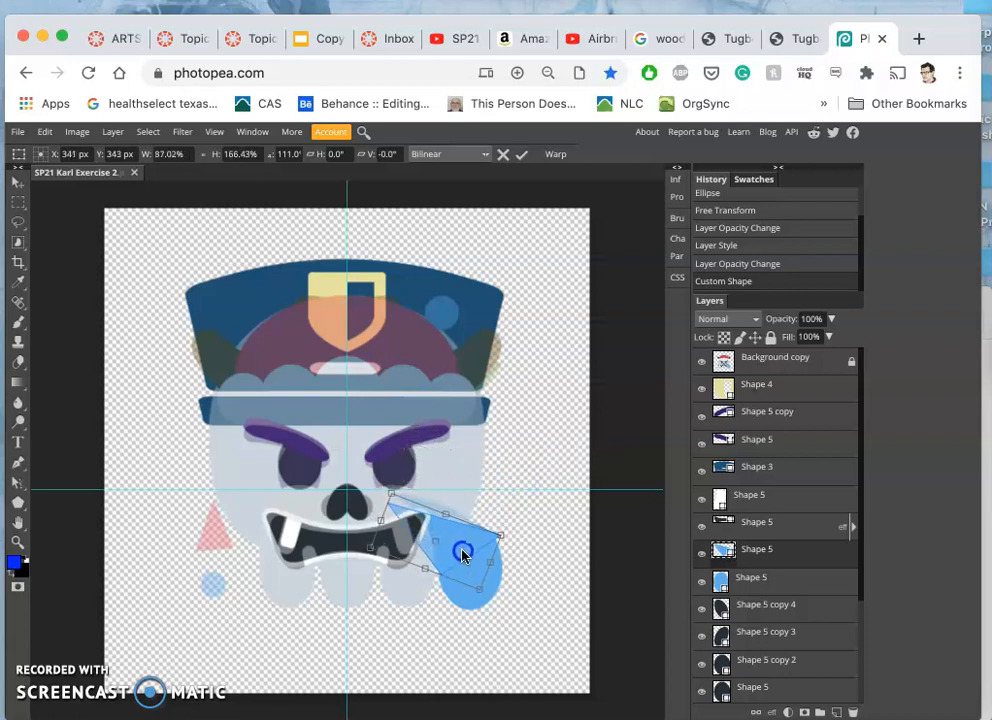
left_click_drag(463, 555, 505, 524)
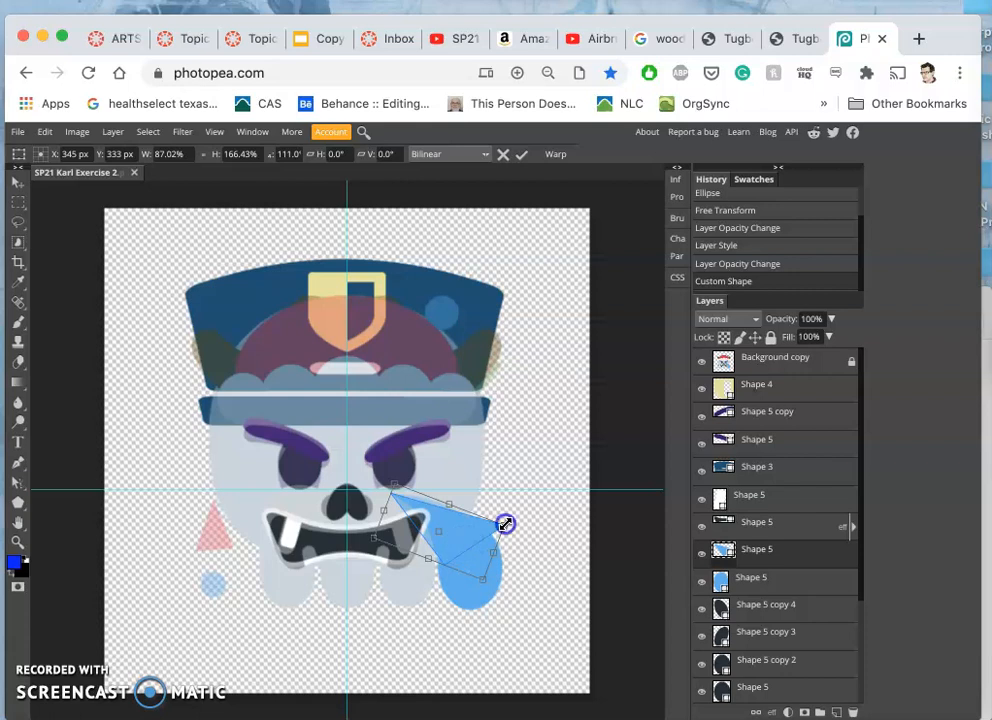
left_click_drag(505, 524, 493, 537)
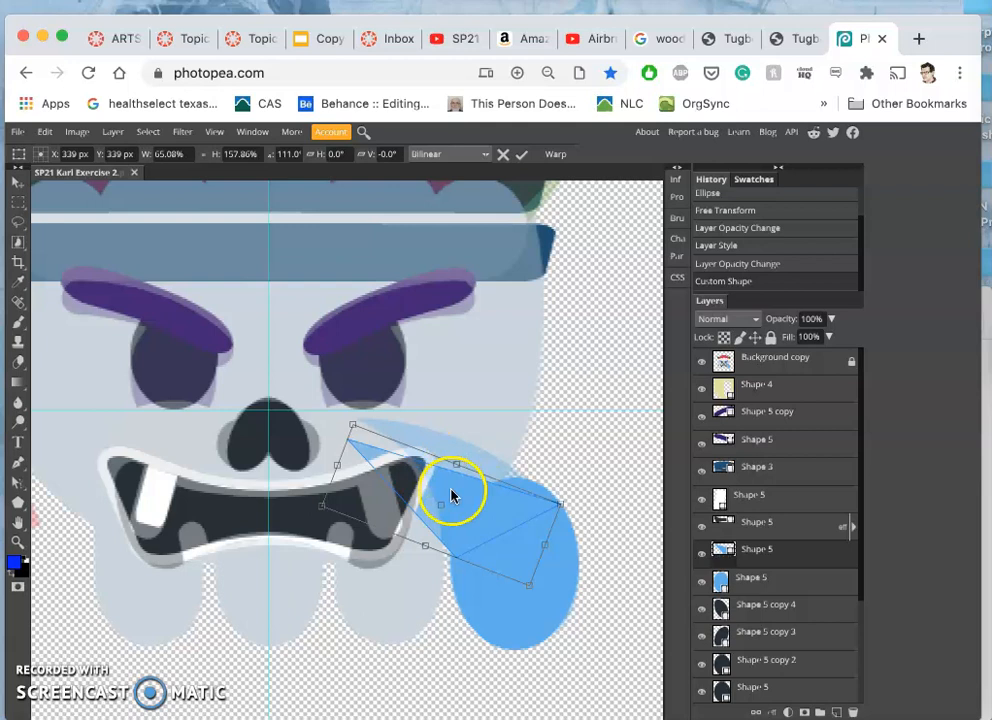
Warp the triangle, curving its top edge into a teardrop tail.
right_click(450, 495)
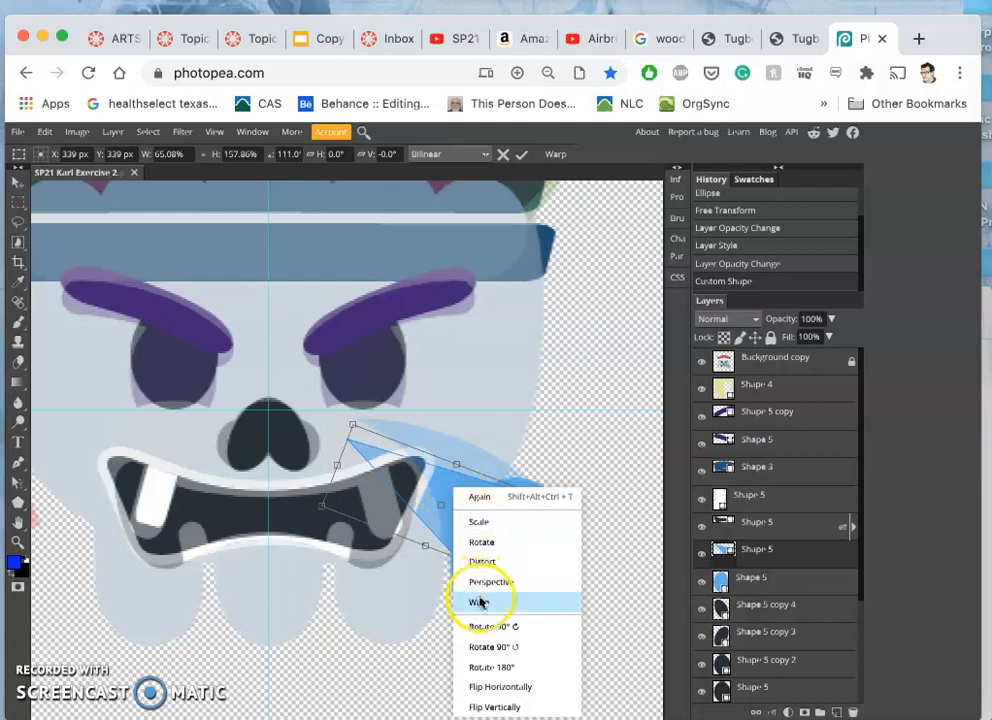
left_click(479, 601)
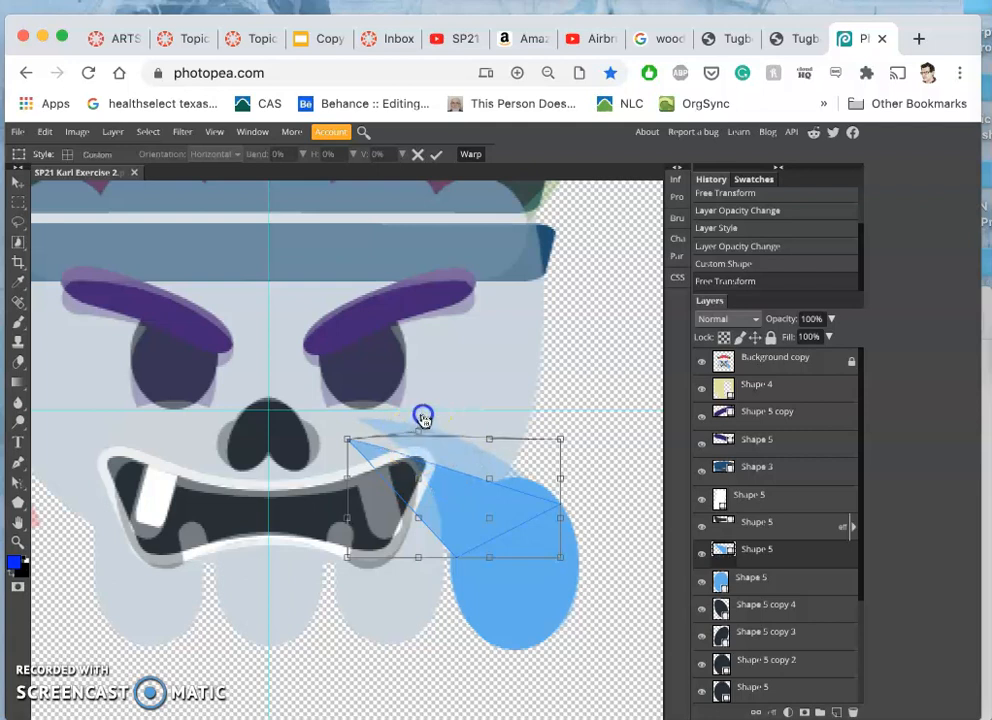
left_click_drag(423, 417, 445, 400)
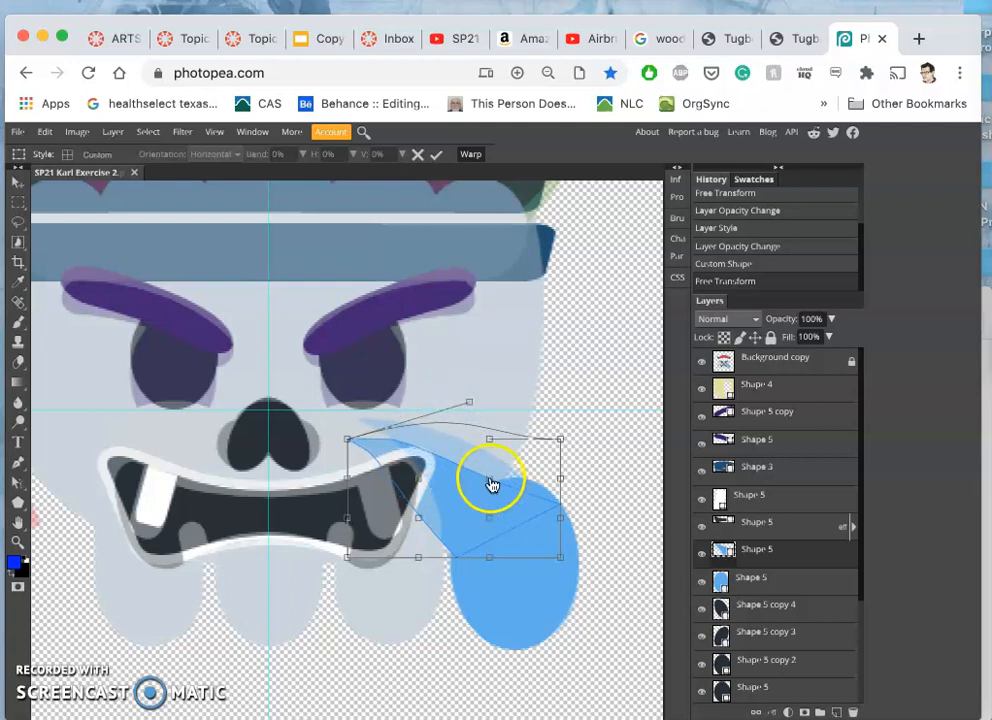
left_click_drag(490, 480, 507, 415)
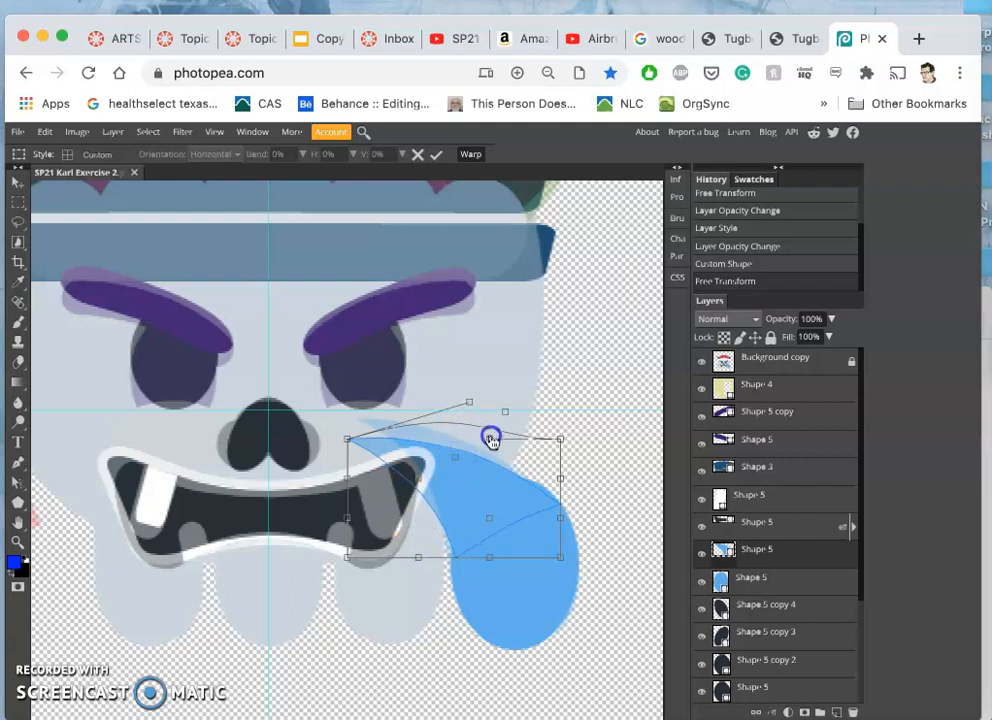
left_click_drag(490, 440, 497, 417)
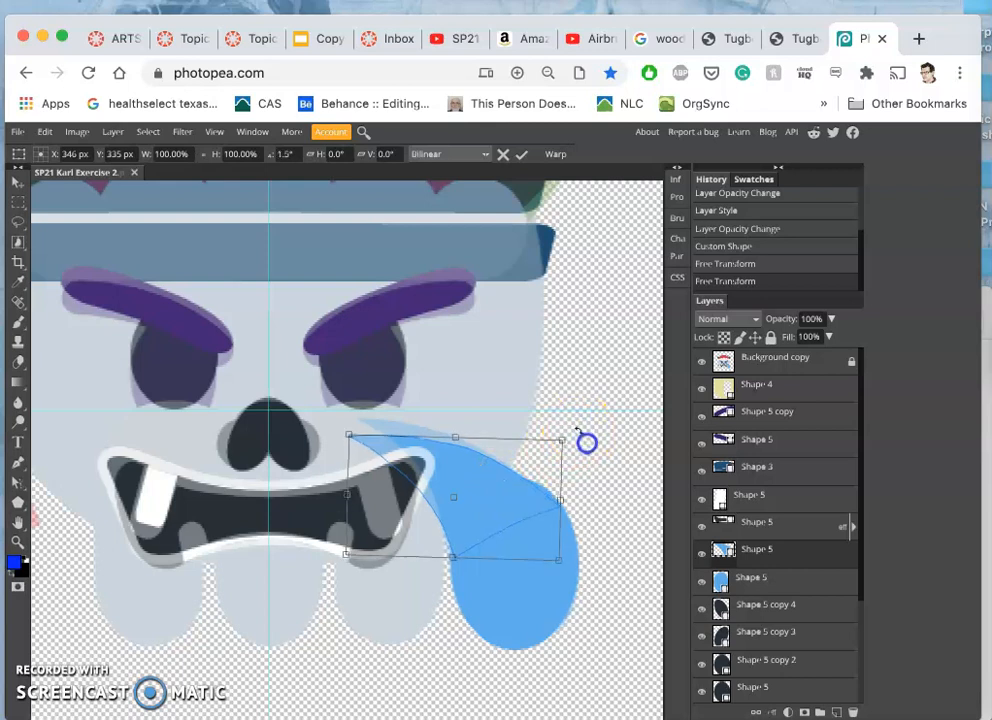
Rotate and rescale the teardrop tail slightly so it meets the oval.
left_click_drag(587, 442, 518, 518)
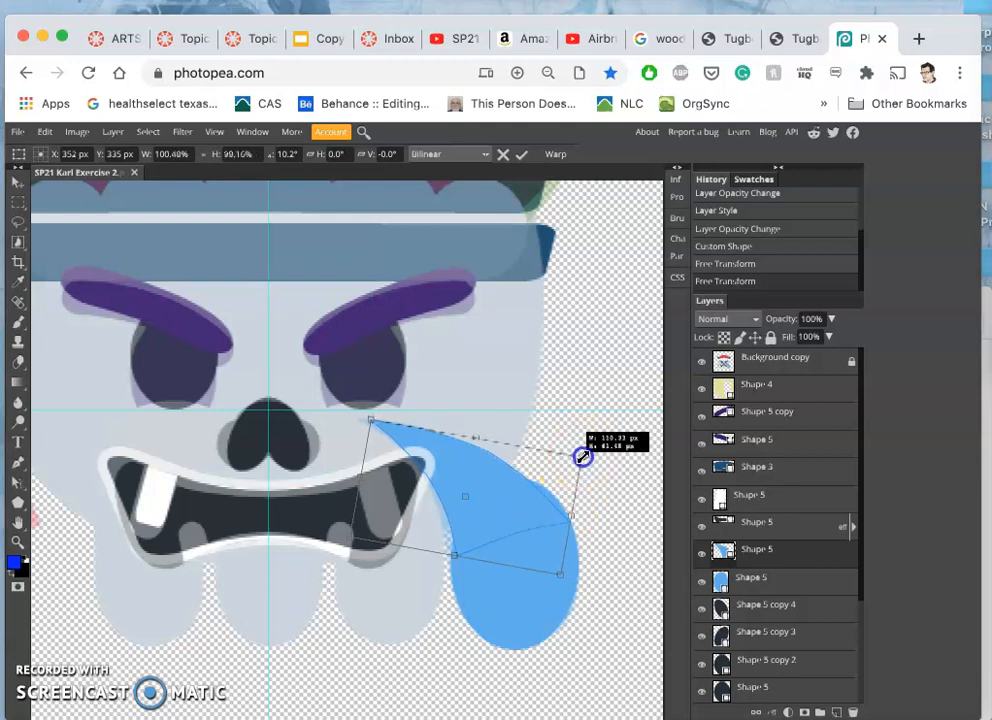
left_click_drag(583, 457, 583, 449)
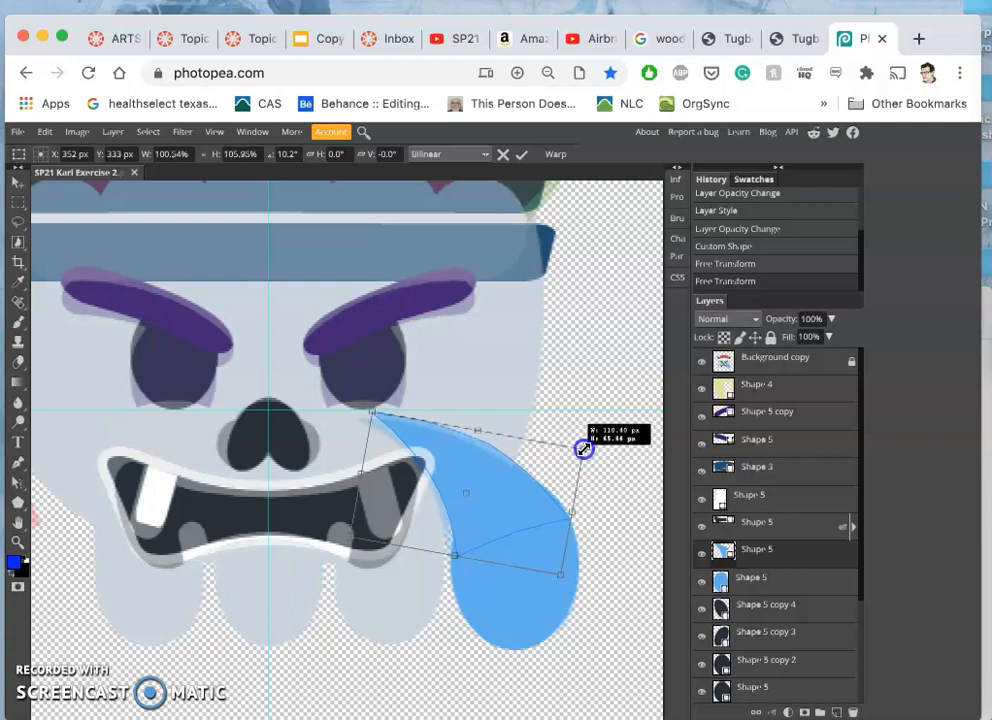
left_click_drag(583, 449, 575, 520)
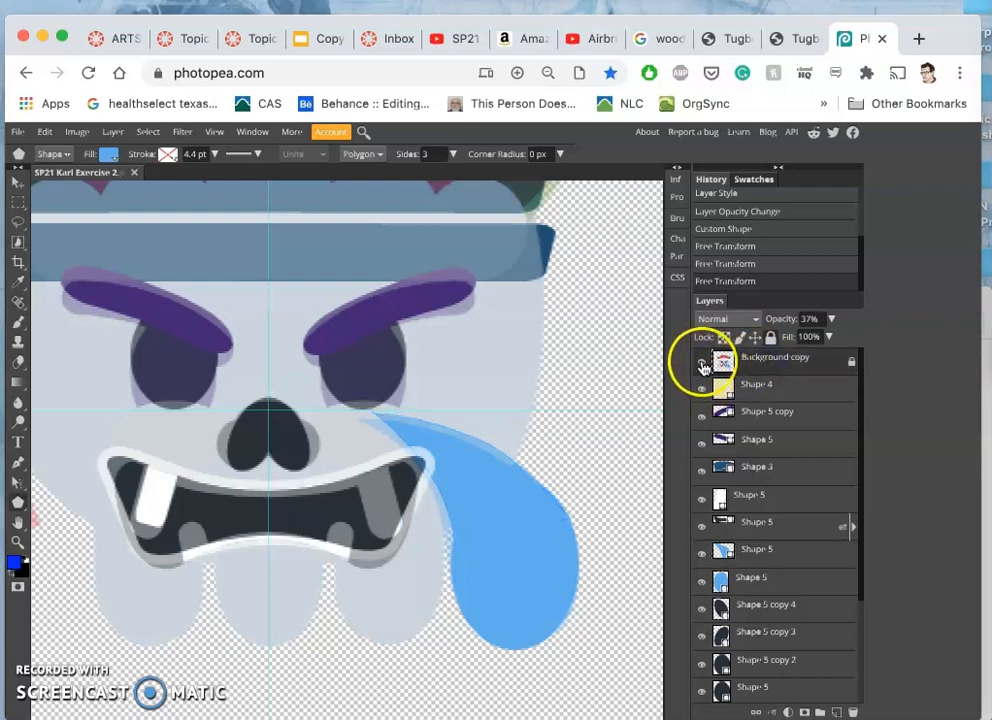
Hide the reference image and warp the bottom of the blue oval into shape.
left_click(701, 363)
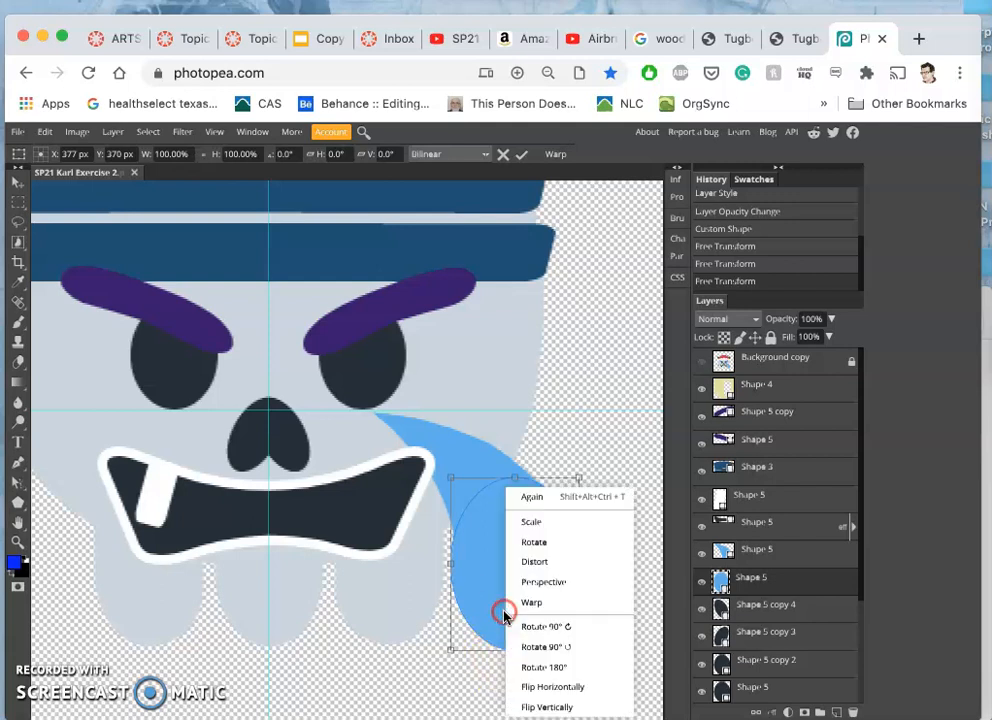
left_click(531, 602)
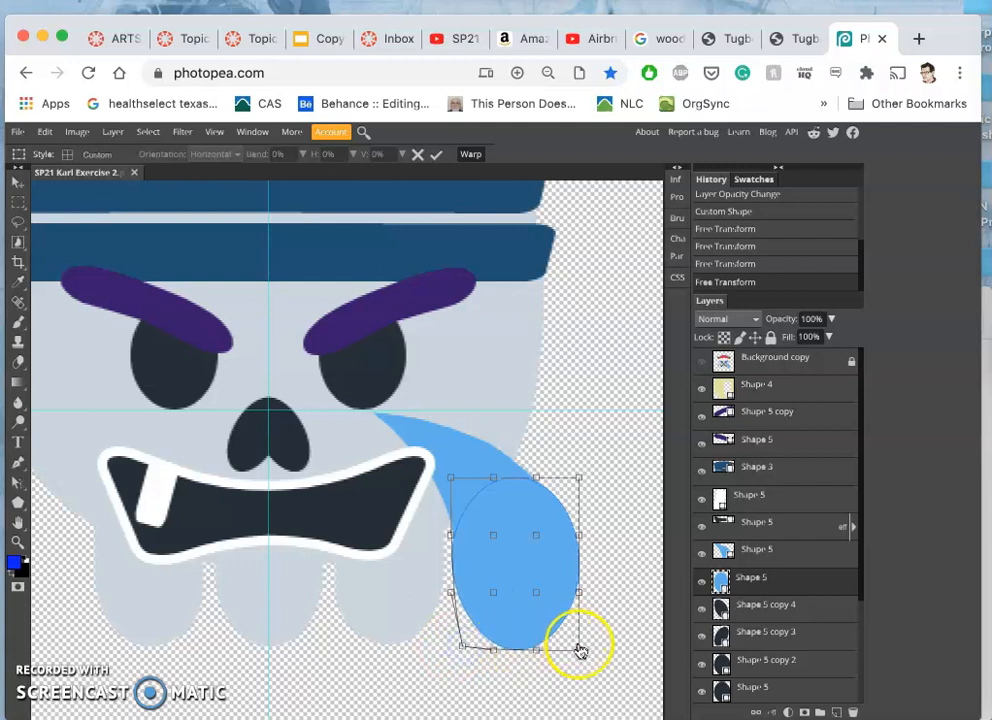
left_click_drag(580, 650, 593, 628)
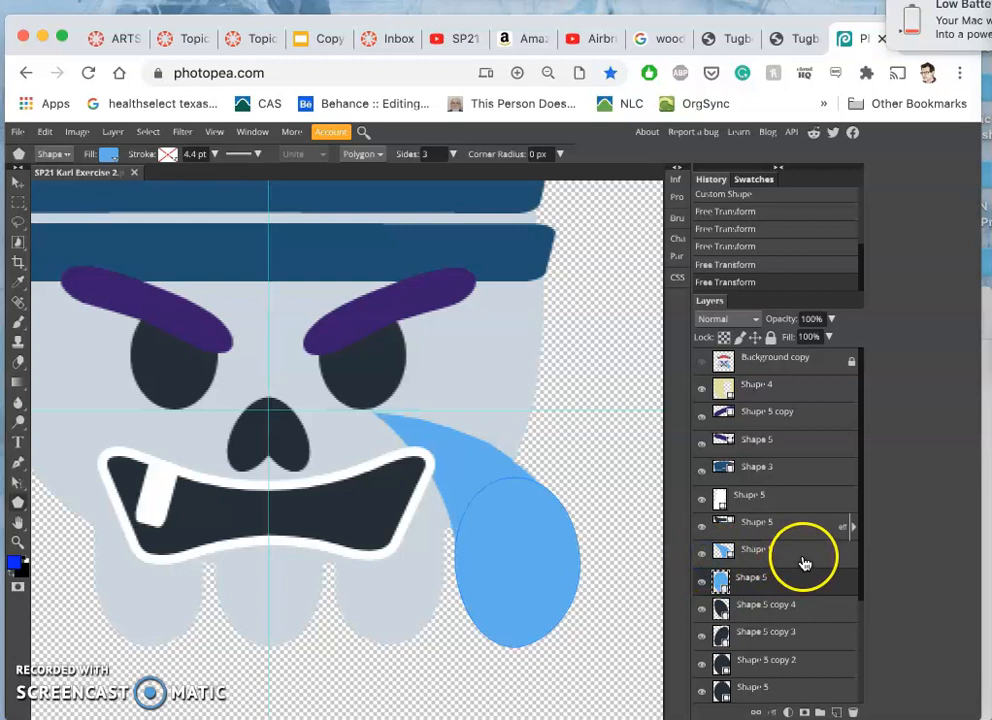
mouse_move(790, 558)
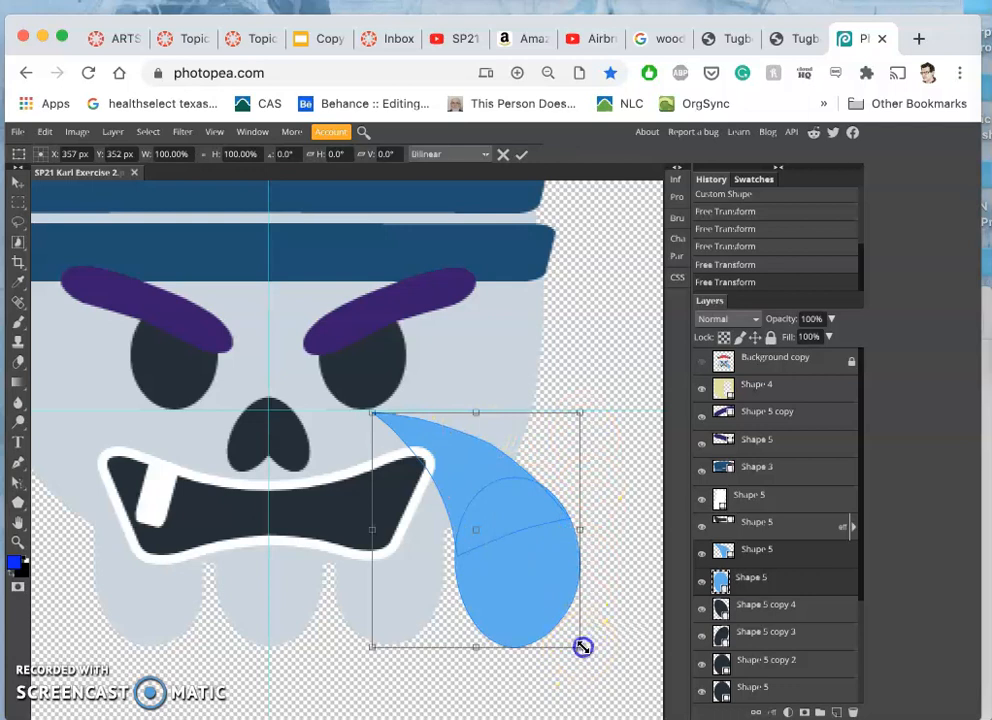
Scale down the combined teardrop, shift it right and stretch its lower corner outward beside the mouth.
left_click_drag(583, 647, 493, 523)
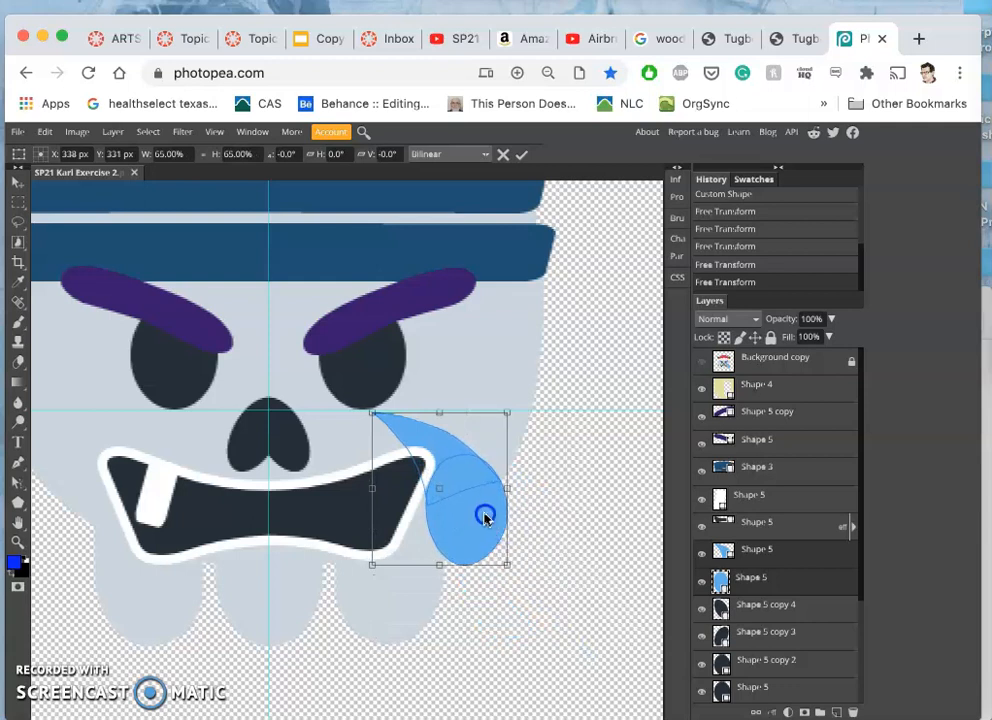
left_click_drag(485, 517, 510, 510)
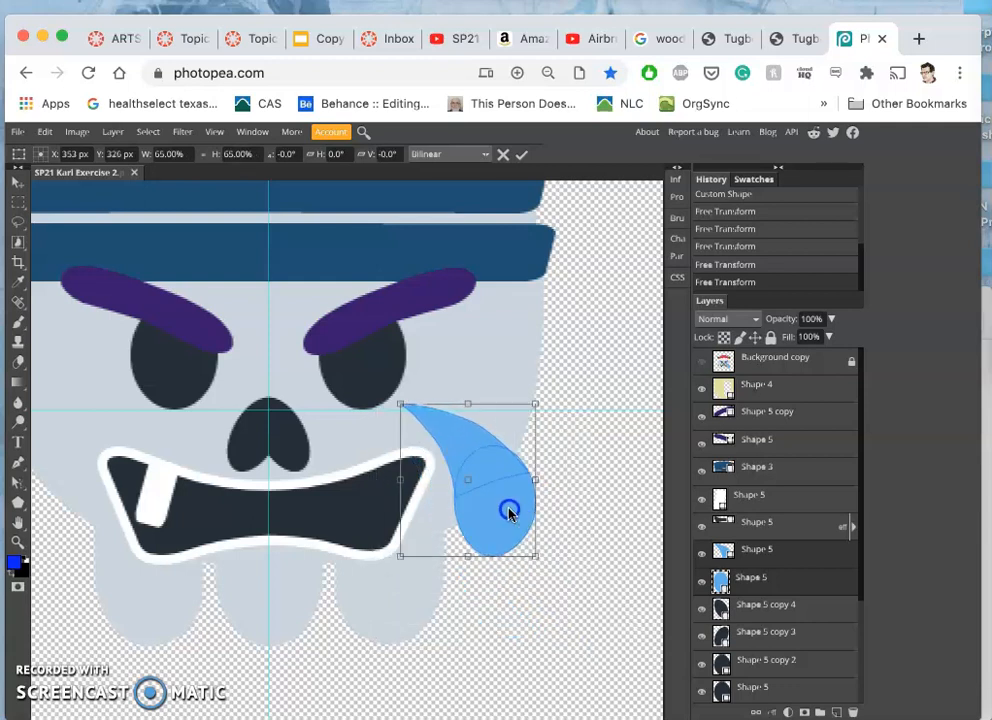
right_click(510, 510)
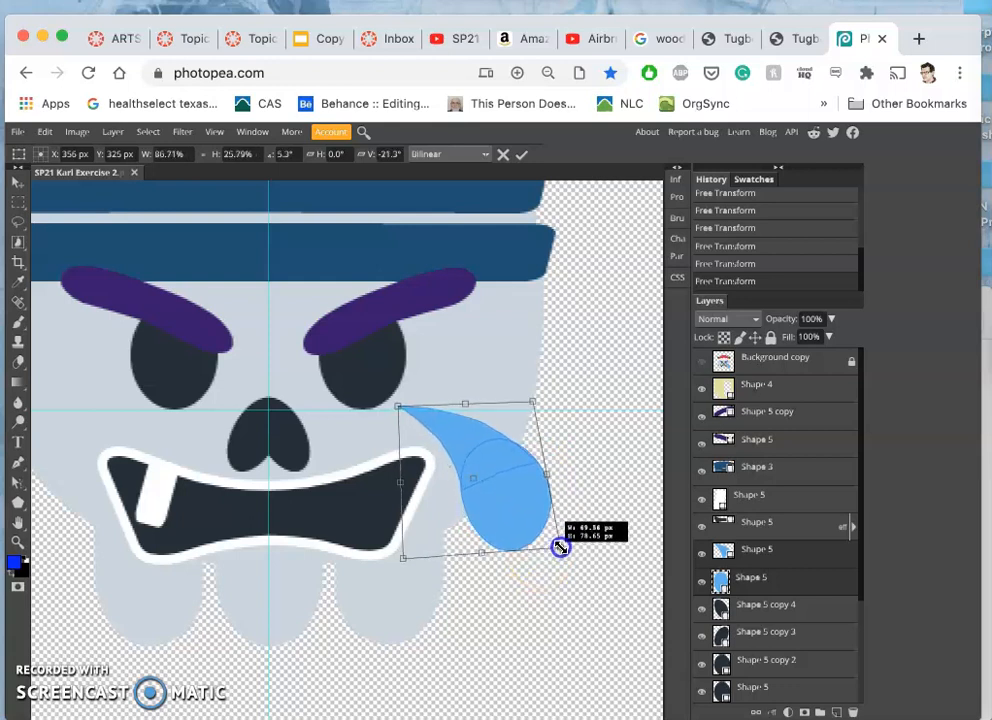
left_click_drag(560, 547, 555, 538)
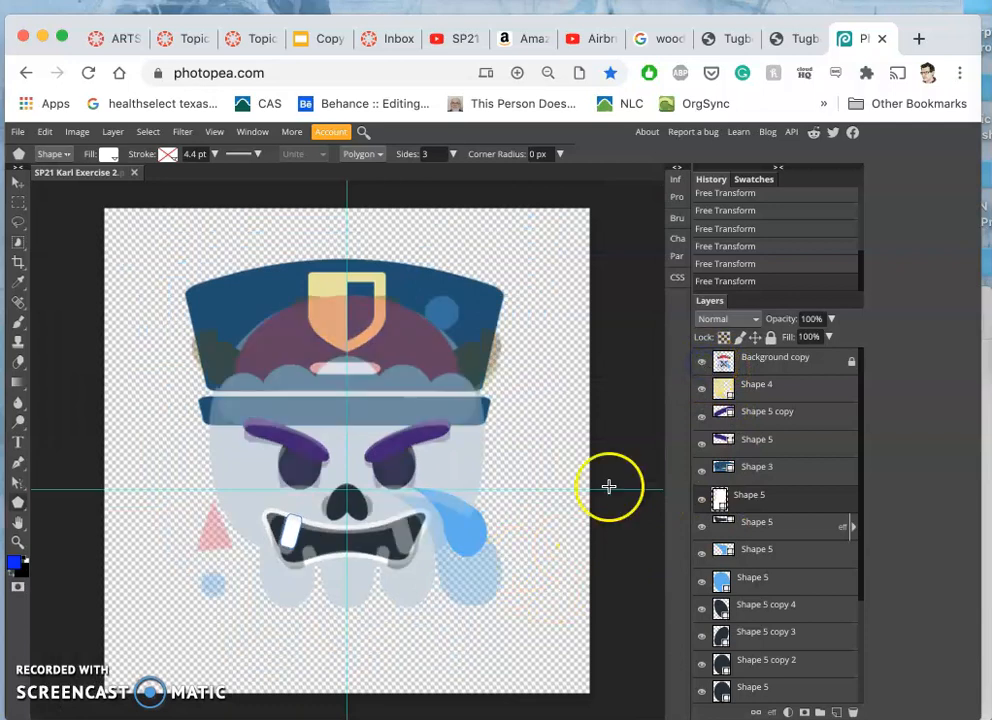
mouse_move(410, 537)
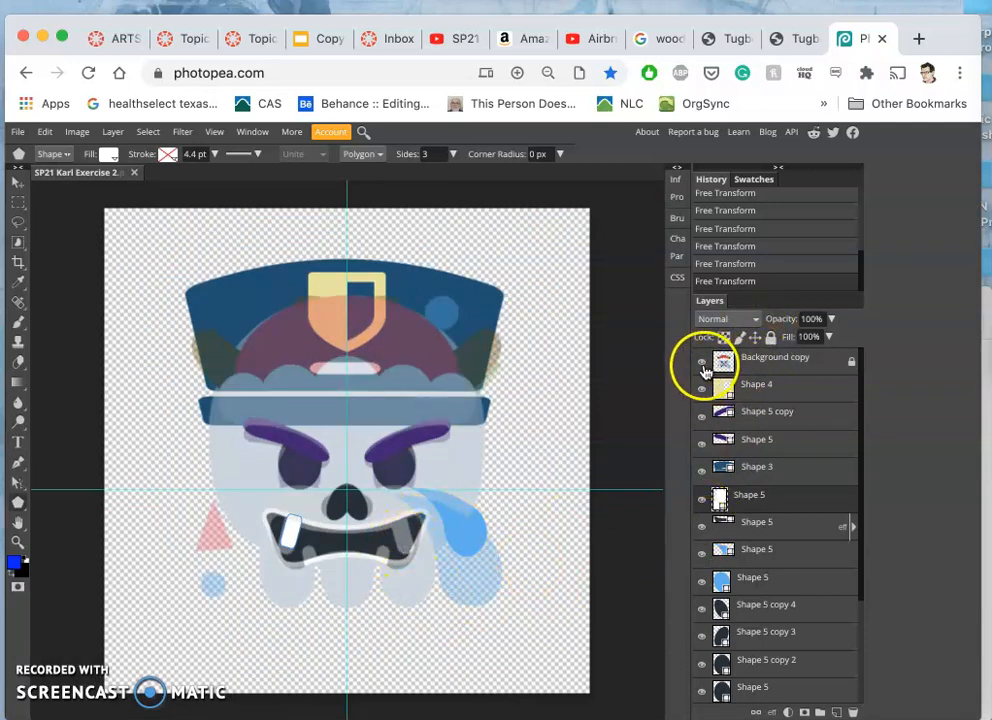
Select the white tooth layer so it can be duplicated for the lower tooth.
left_click(701, 362)
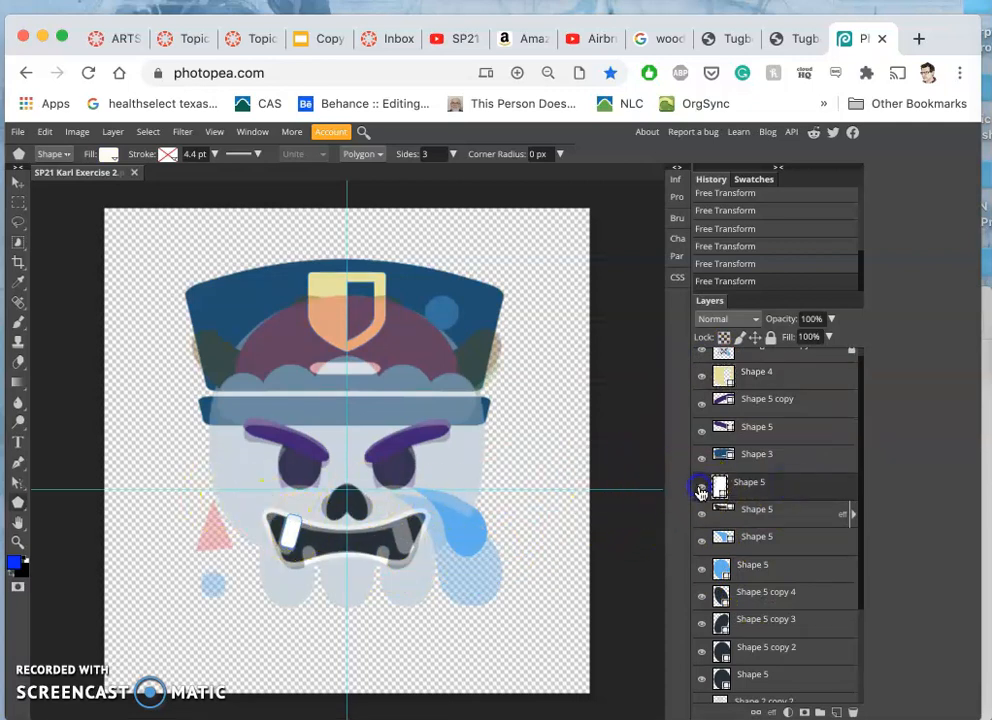
left_click(701, 482)
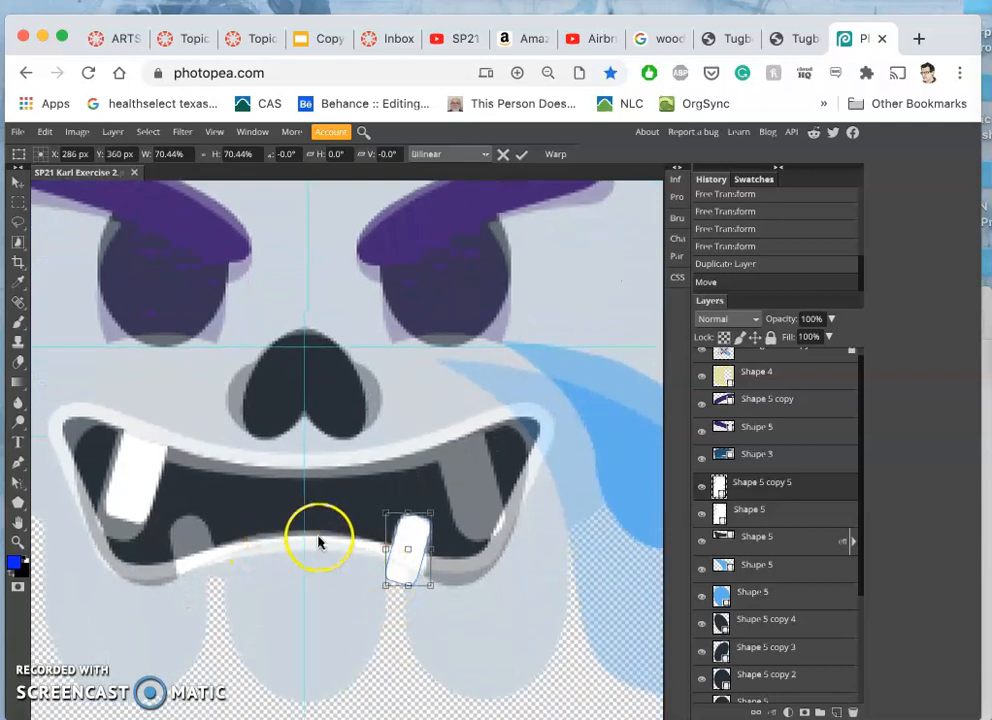
Nudge the copied tooth onto the lower lip and warp it into a small fang.
left_click_drag(320, 540, 408, 590)
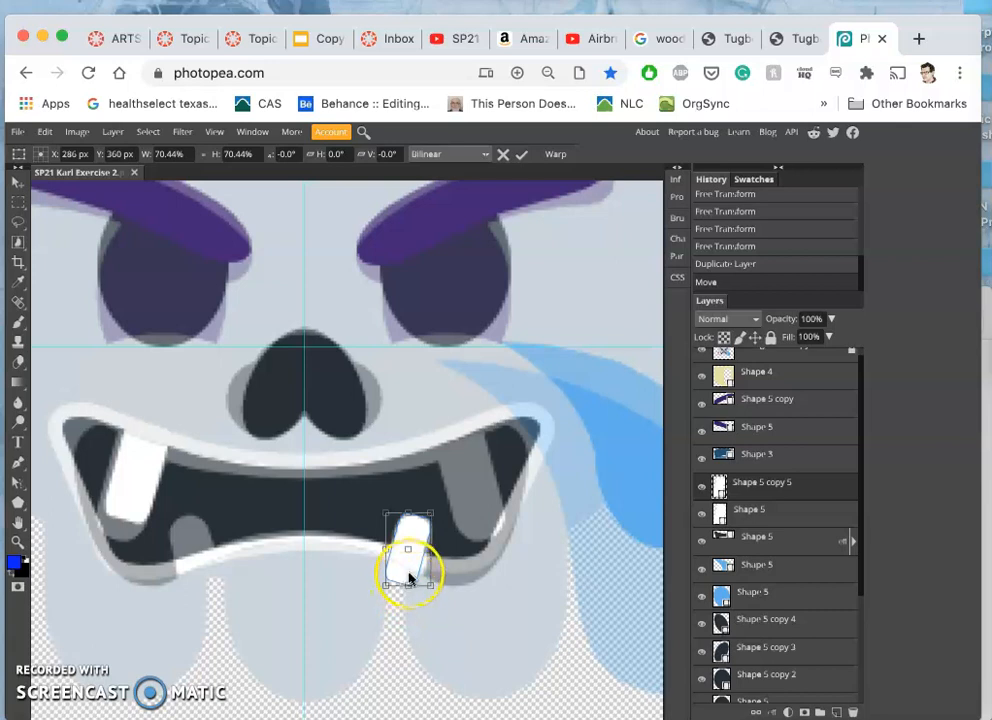
right_click(408, 575)
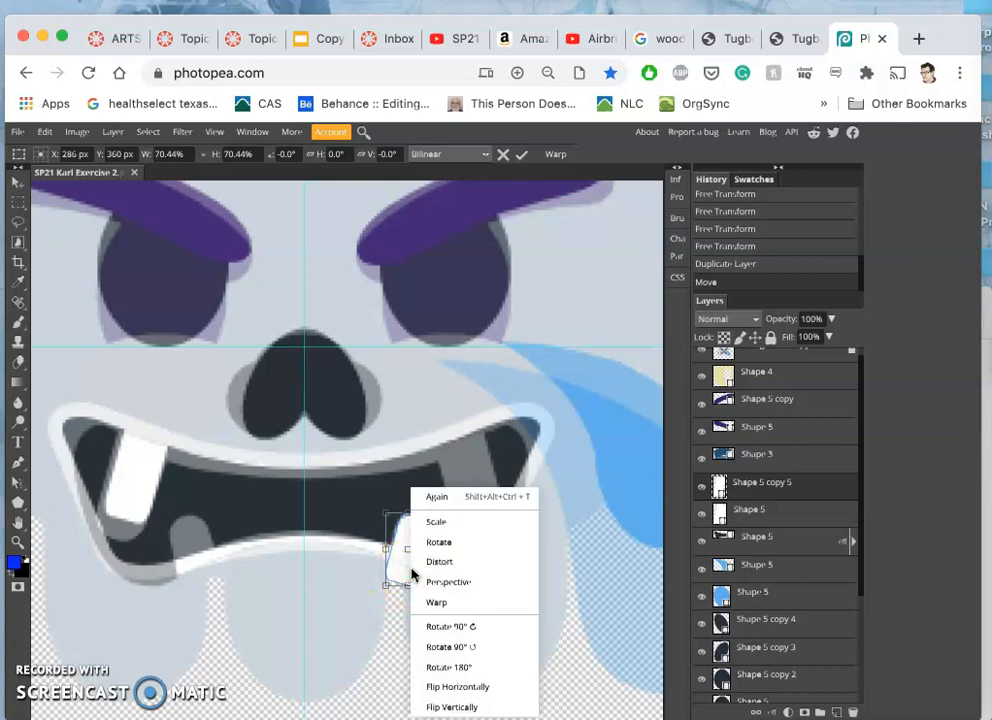
mouse_move(437, 602)
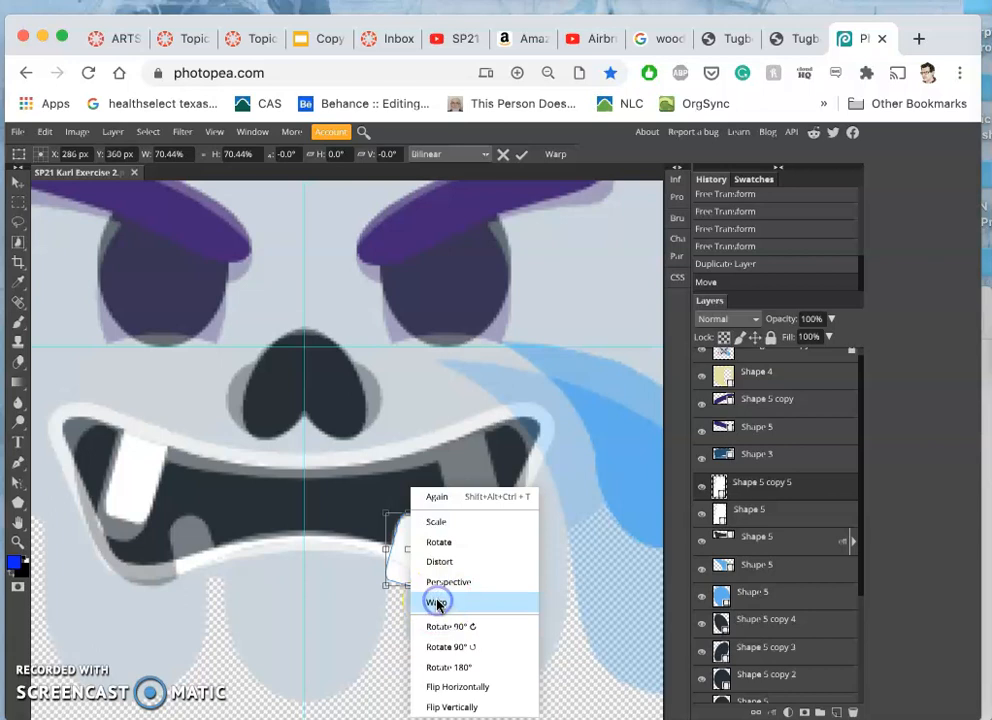
left_click(437, 601)
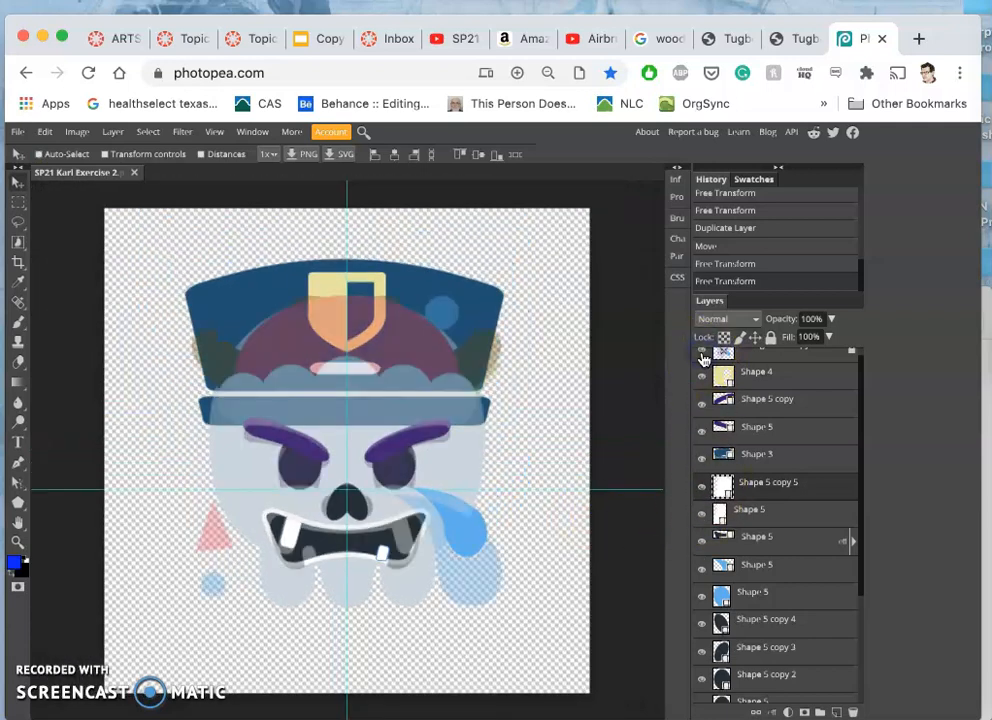
left_click(702, 355)
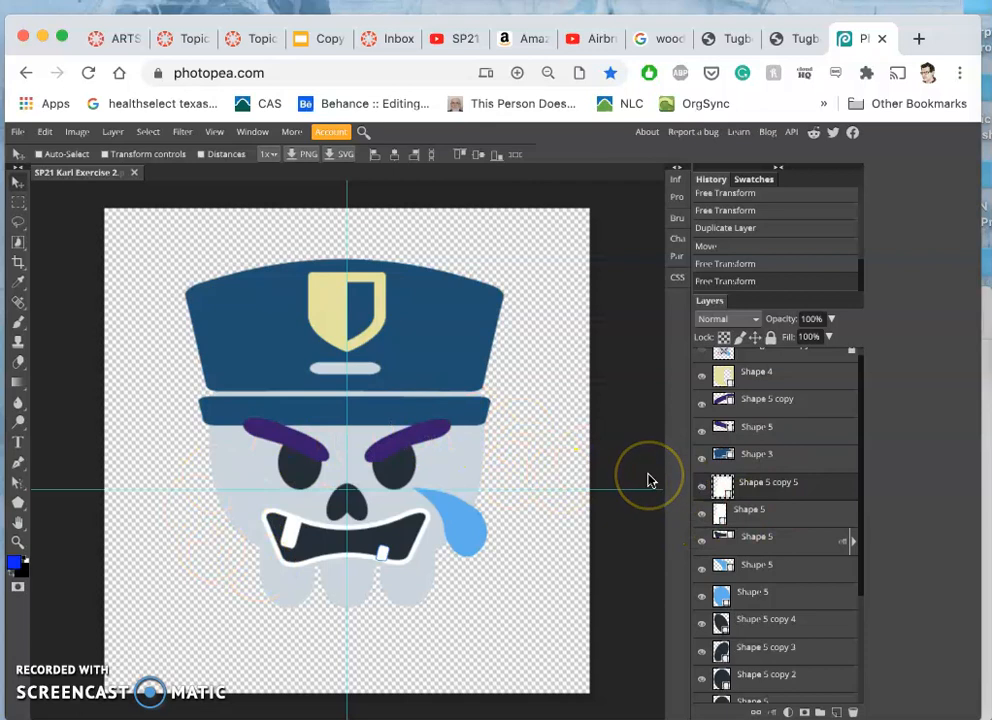
mouse_move(559, 465)
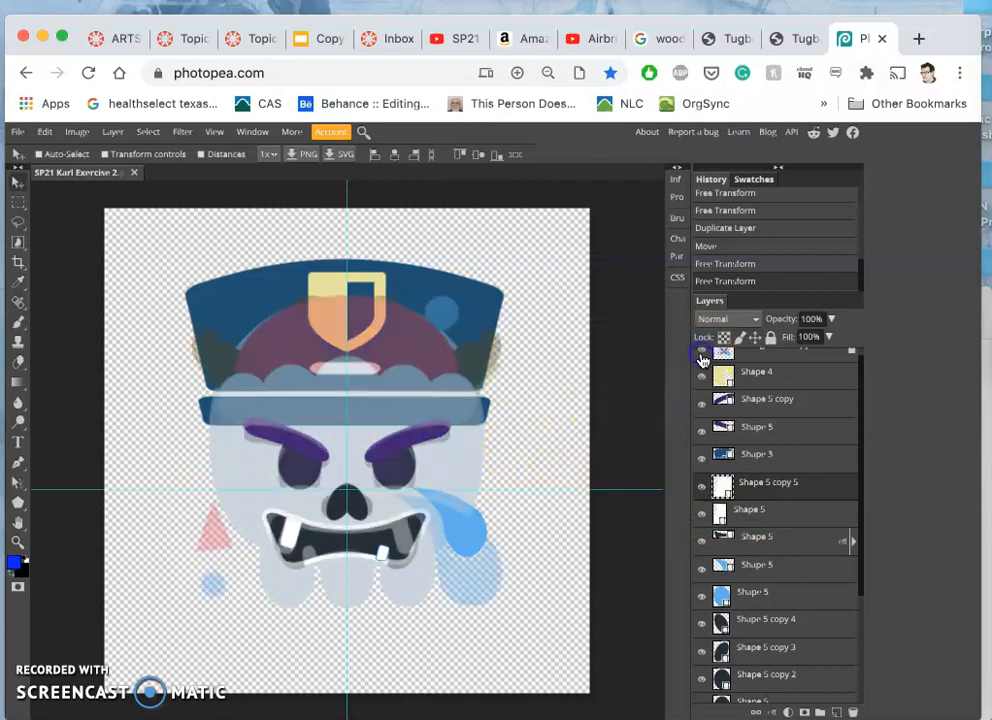
left_click(701, 357)
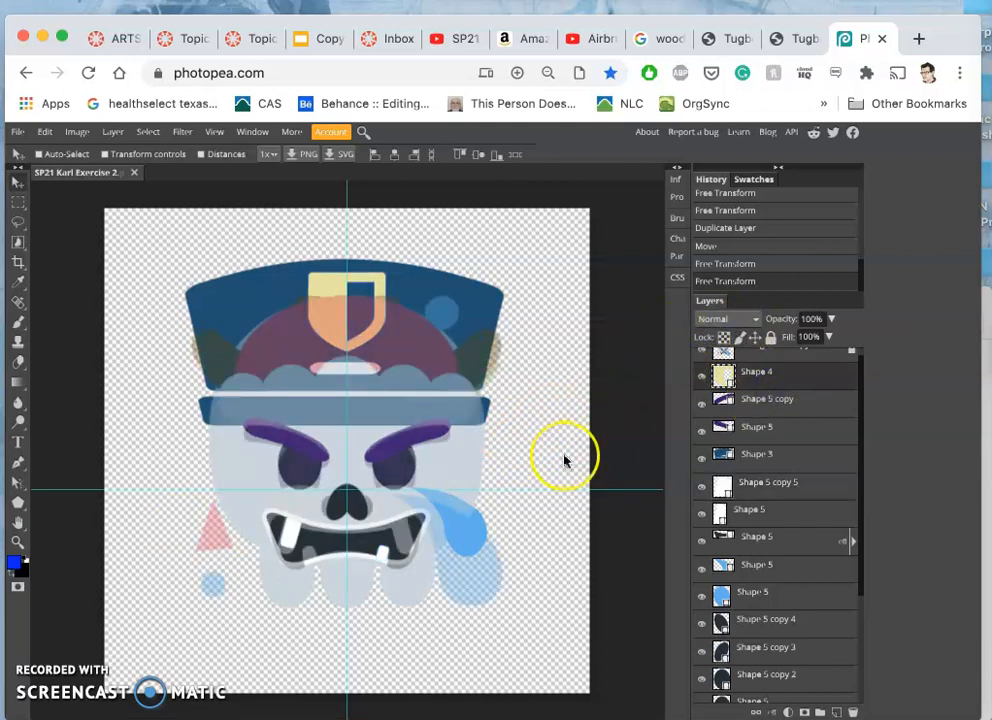
left_click(17, 504)
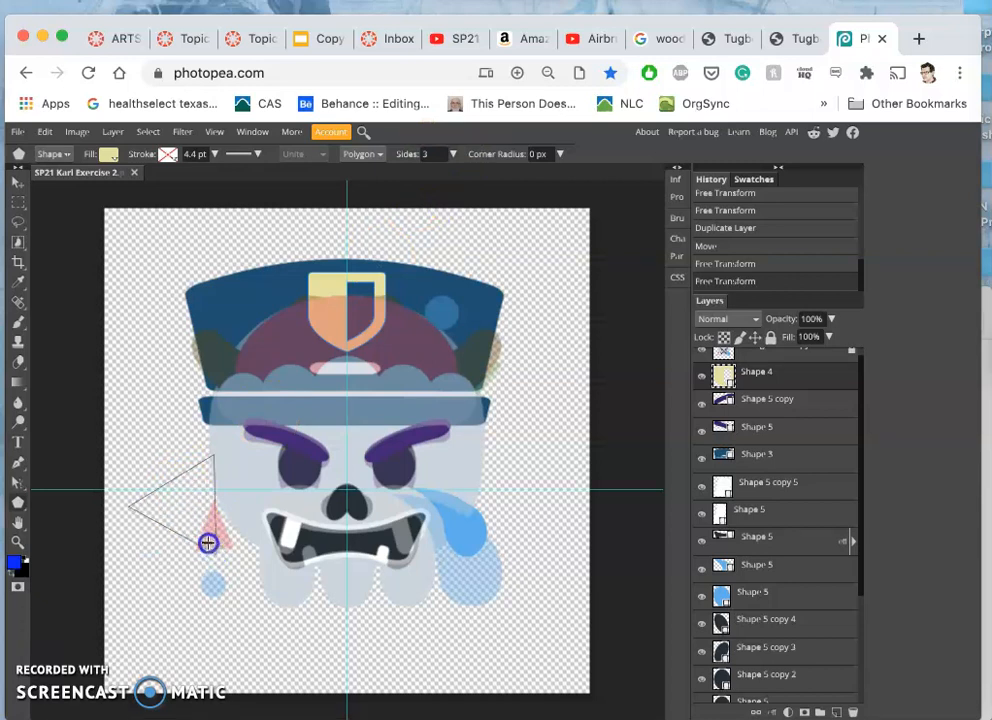
Draw a triangle left of the mouth with a pink-red fill and adjust the layer opacity.
left_click_drag(208, 543, 188, 504)
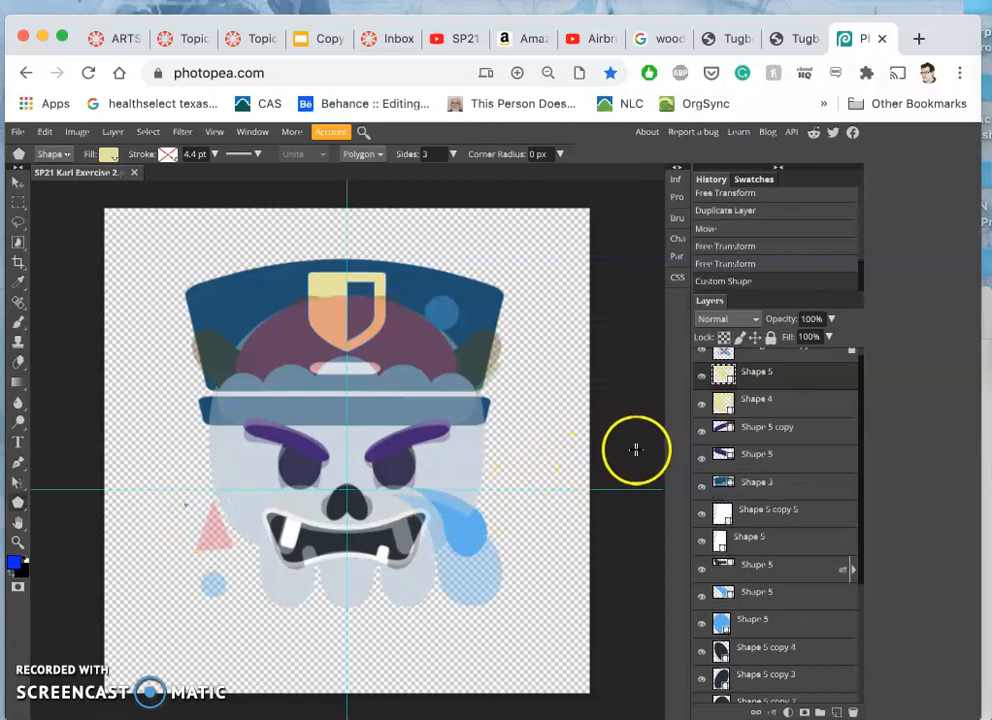
mouse_move(552, 444)
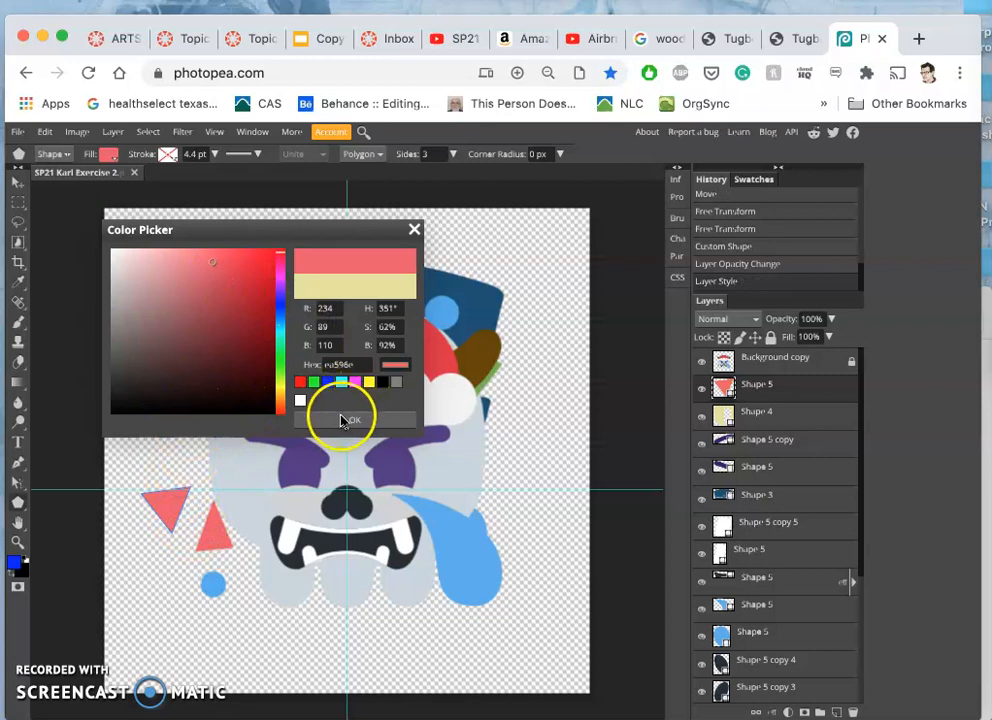
left_click(349, 418)
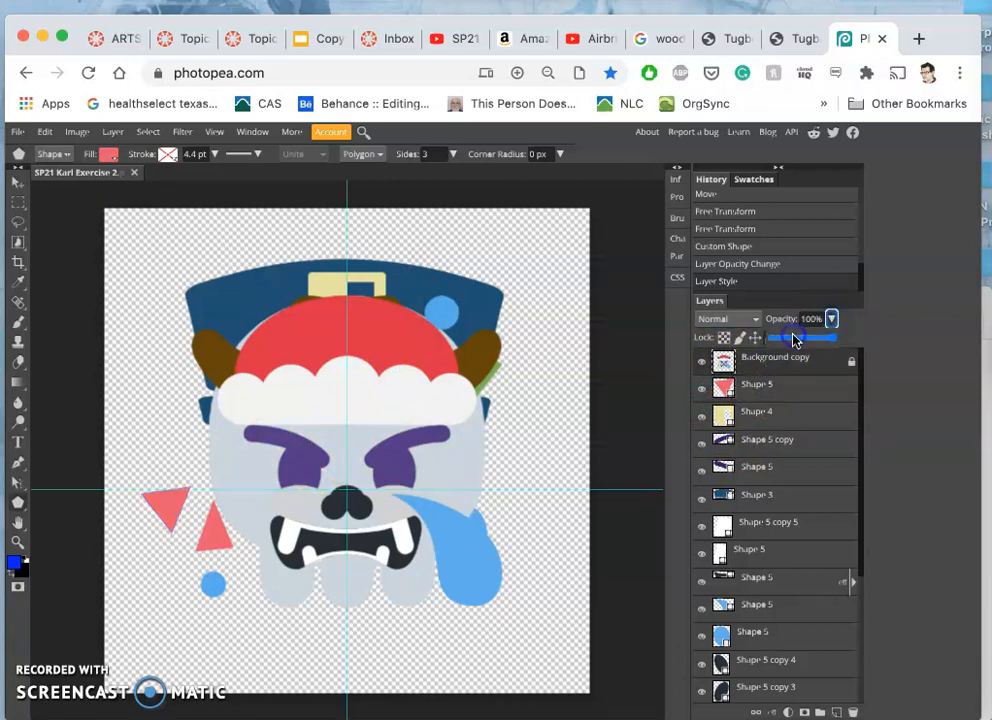
left_click_drag(830, 337, 790, 337)
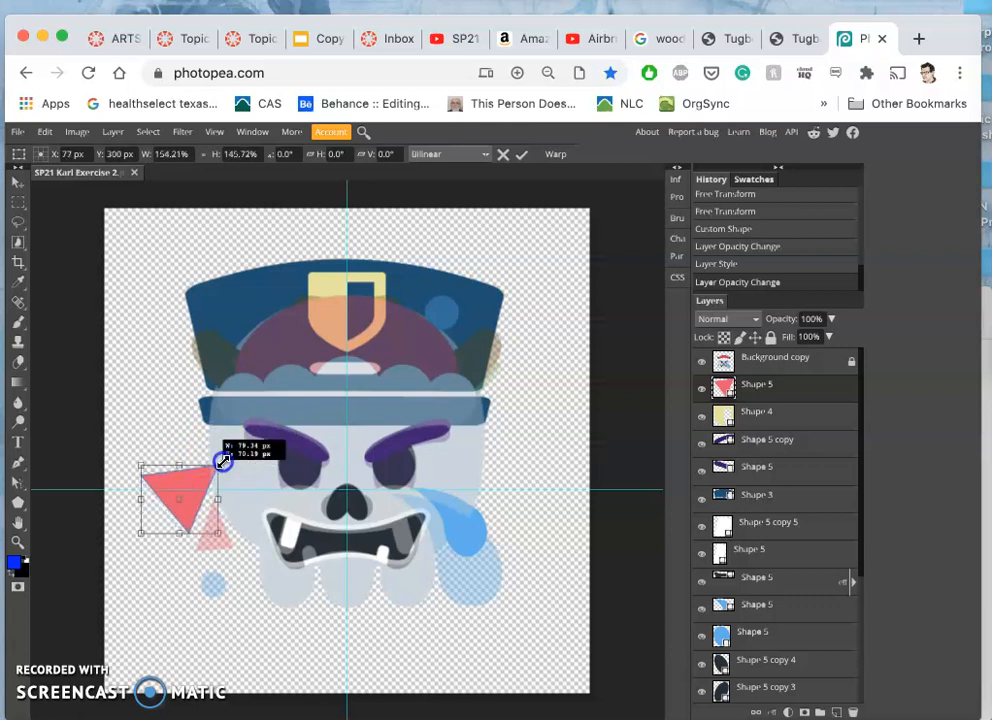
Enlarge, position, tilt and resize the pink-red triangle to match the faint reference triangle.
left_click_drag(223, 460, 213, 497)
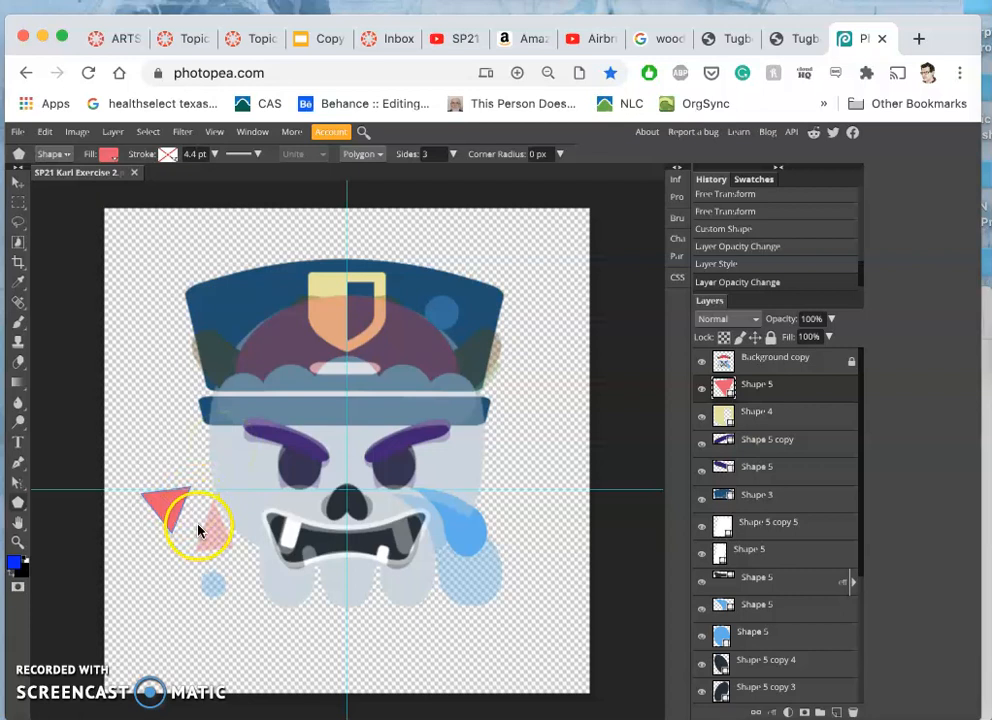
left_click_drag(200, 525, 200, 490)
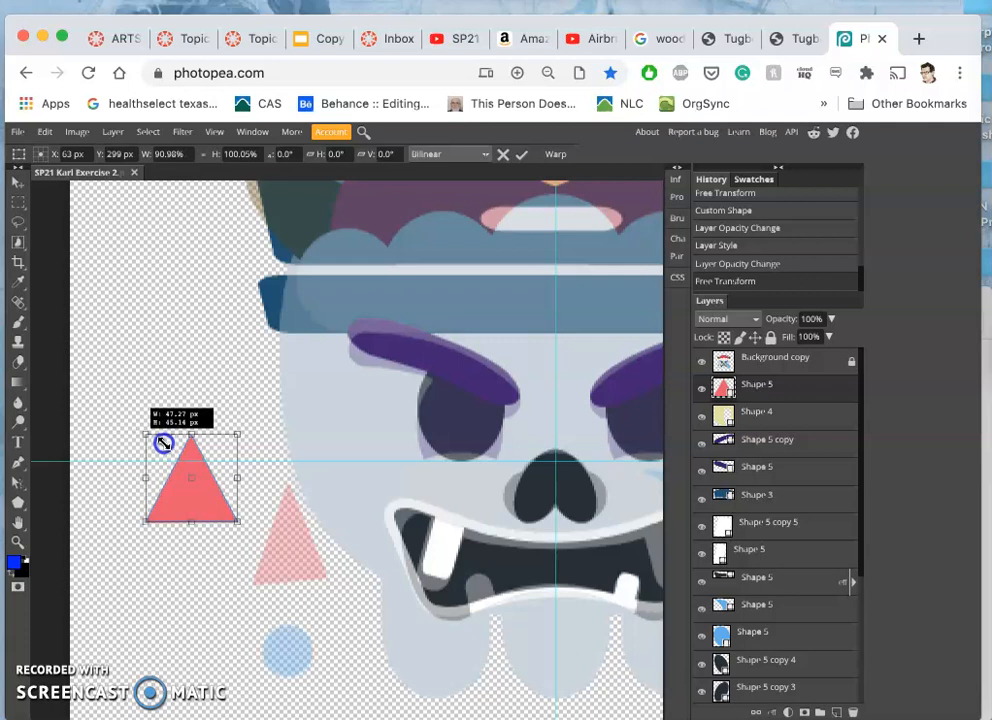
left_click_drag(163, 442, 170, 445)
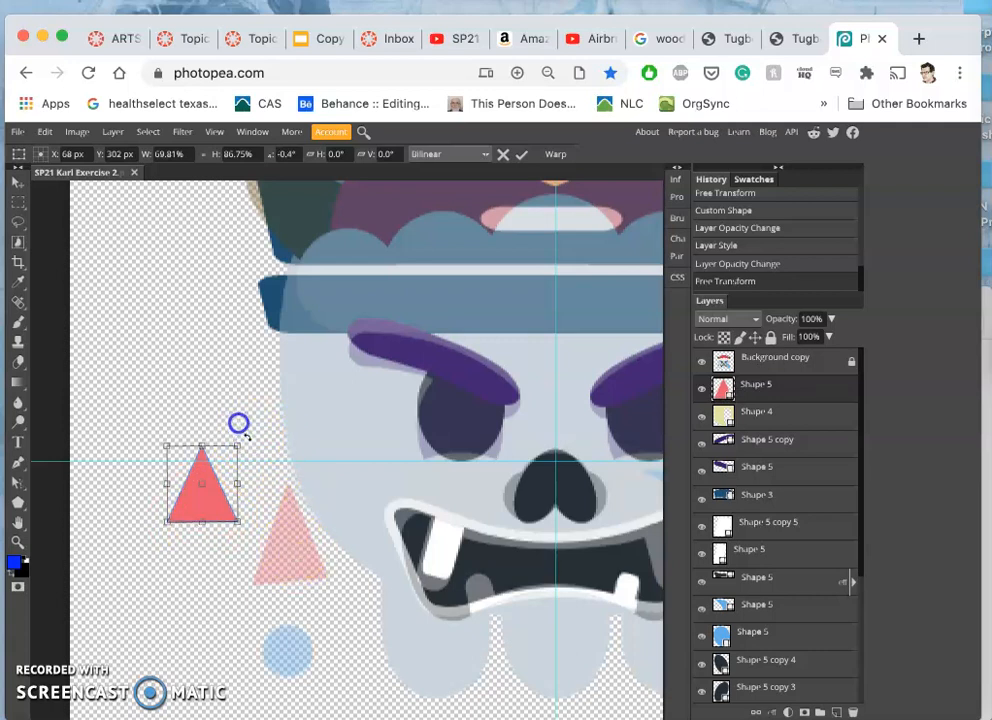
left_click_drag(238, 424, 245, 430)
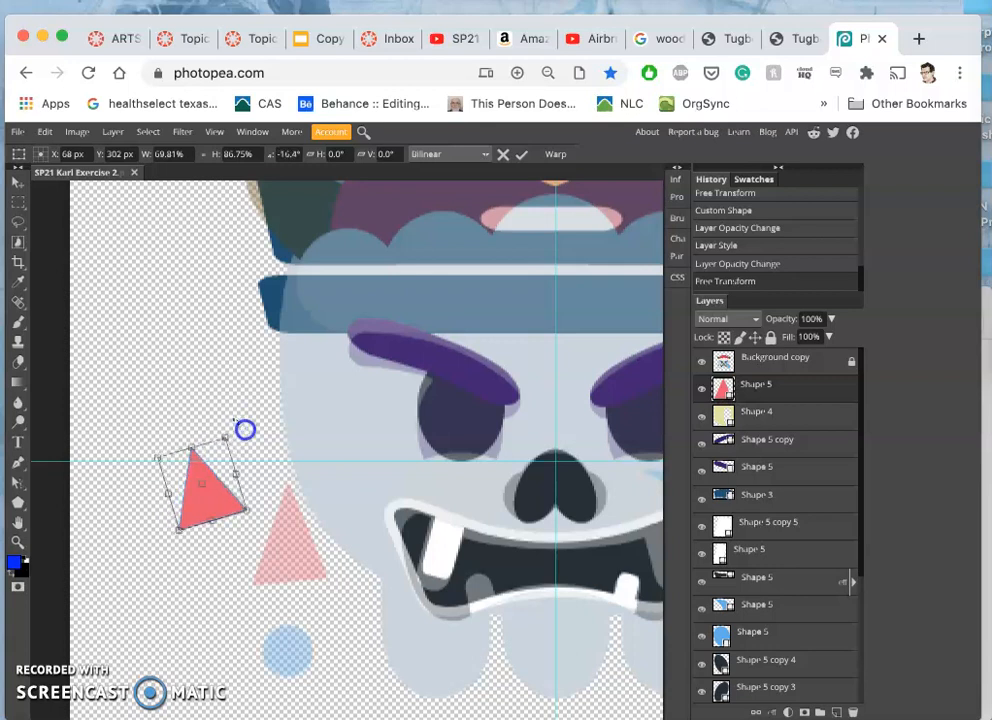
left_click_drag(245, 430, 250, 433)
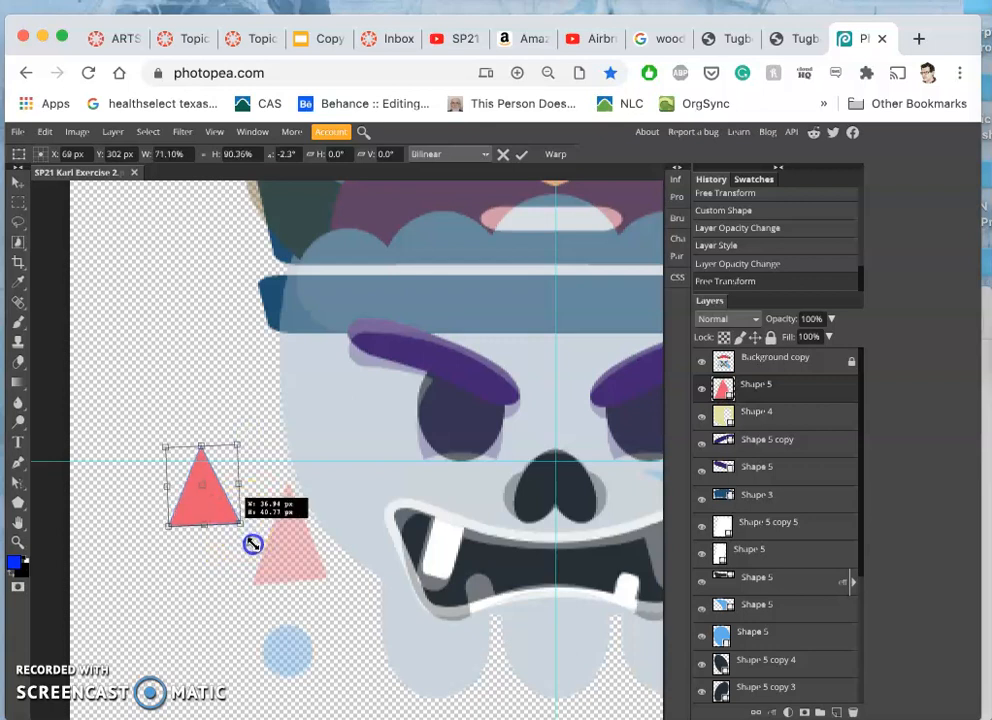
left_click_drag(252, 542, 240, 538)
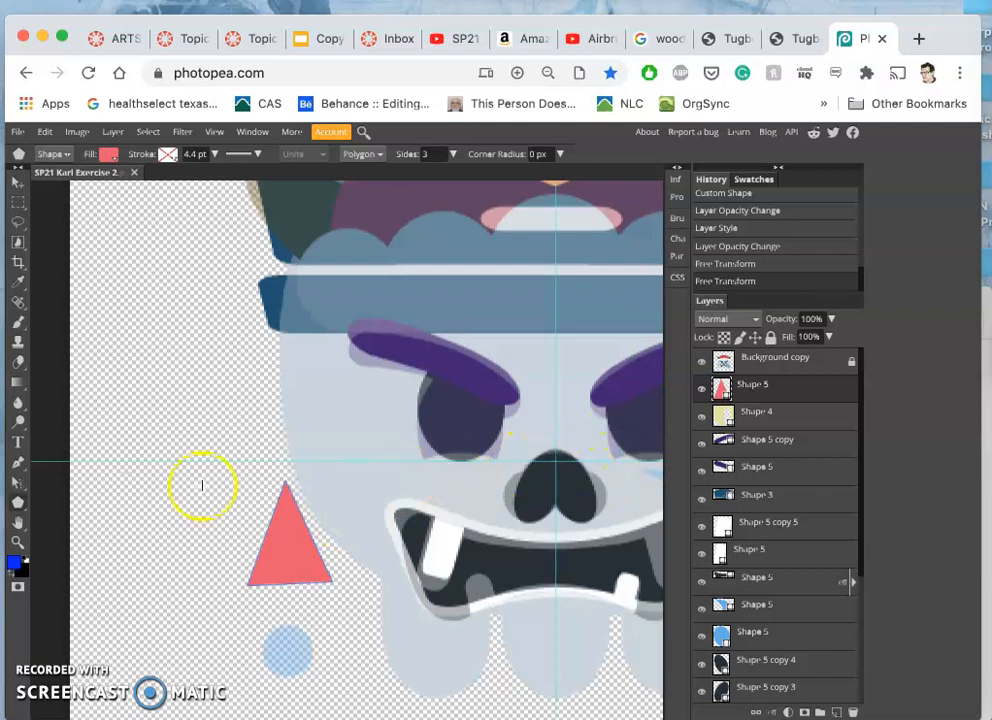
mouse_move(250, 505)
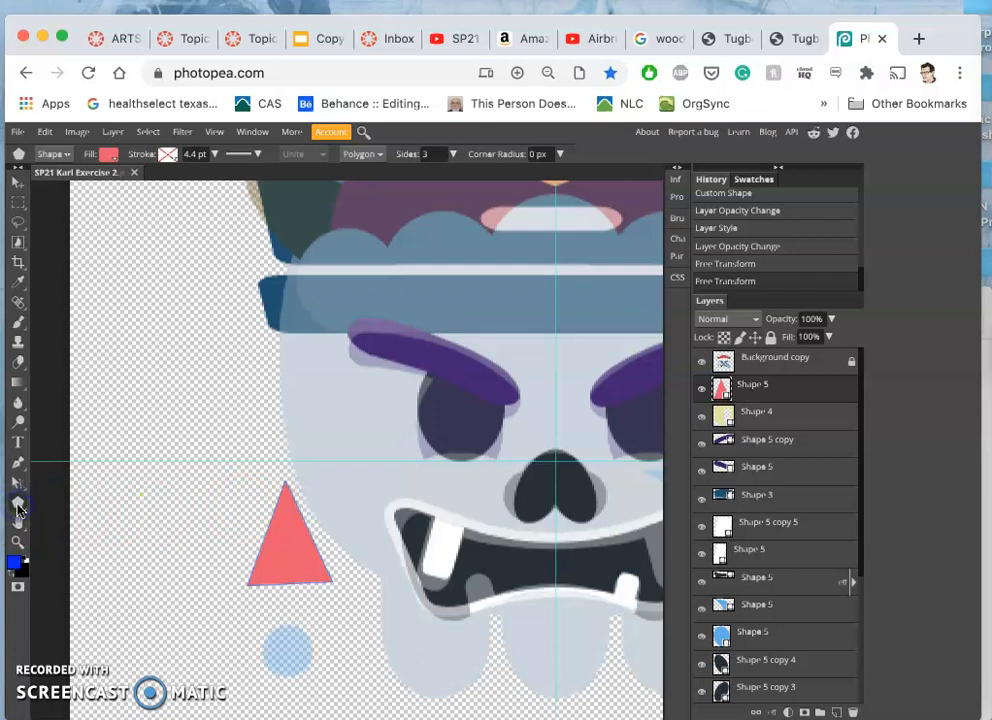
Draw a blue-filled circle below the triangle and fade the reference layer to about 34%.
left_click(18, 503)
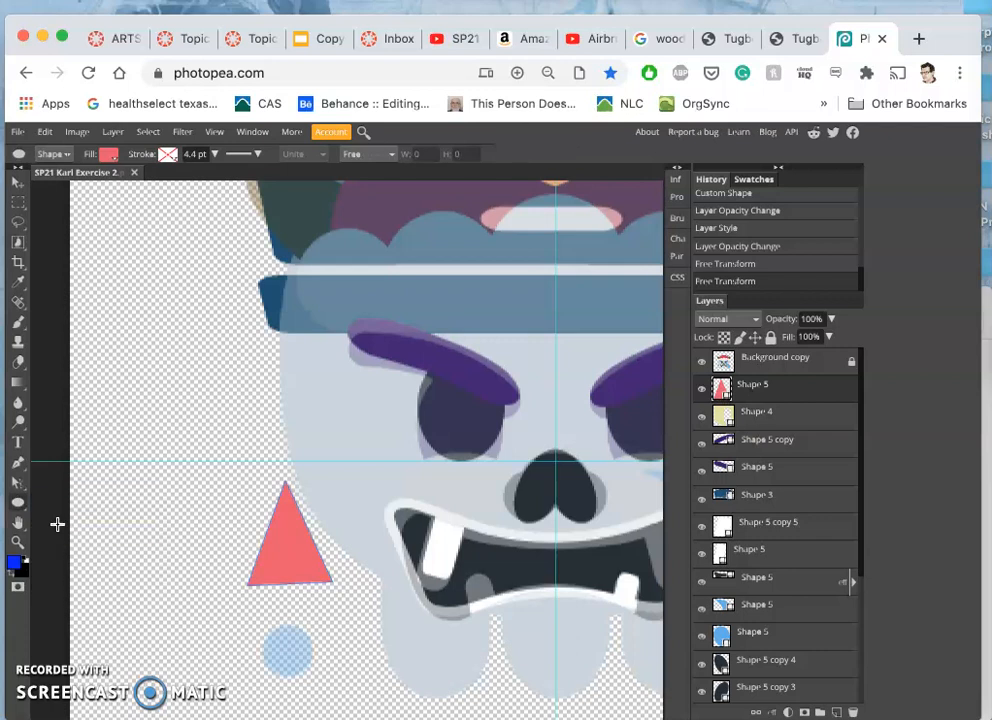
mouse_move(247, 623)
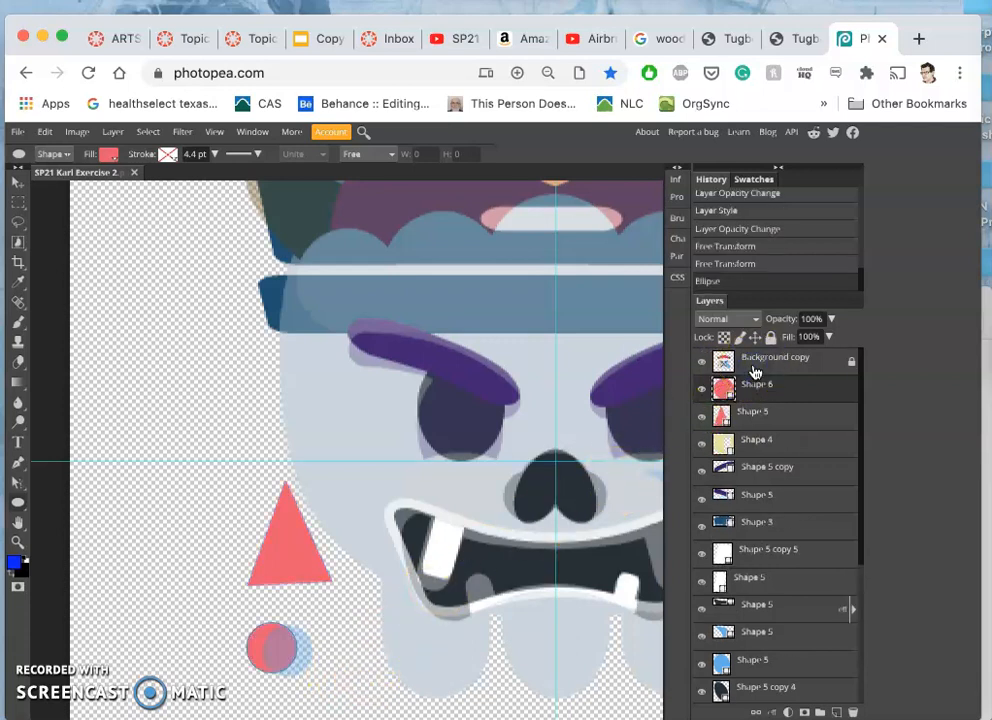
mouse_move(750, 371)
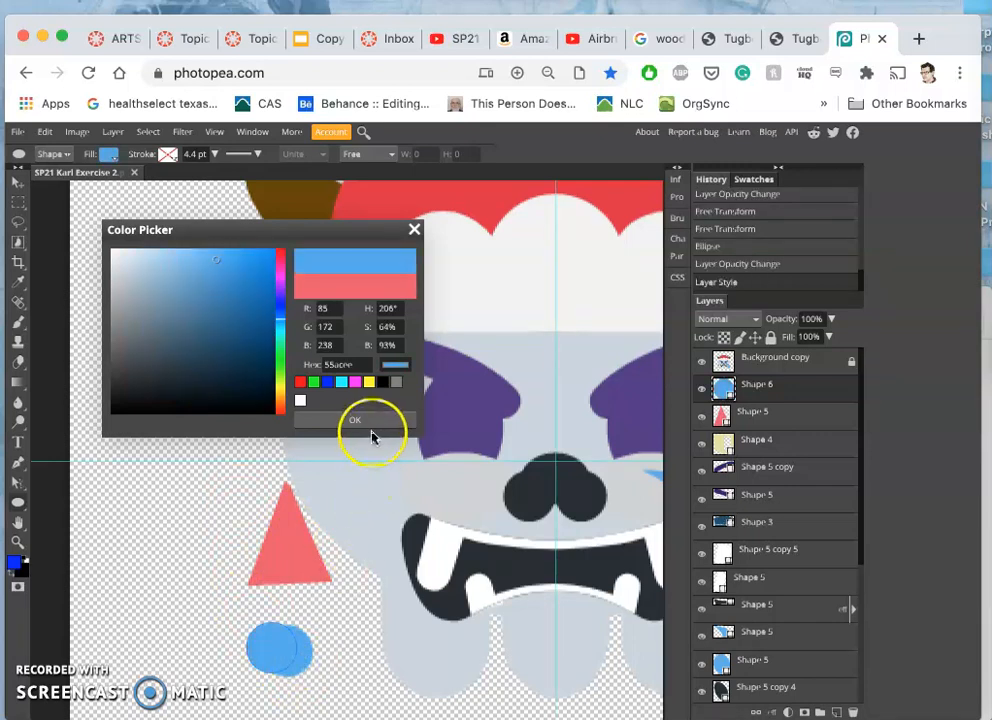
left_click(354, 419)
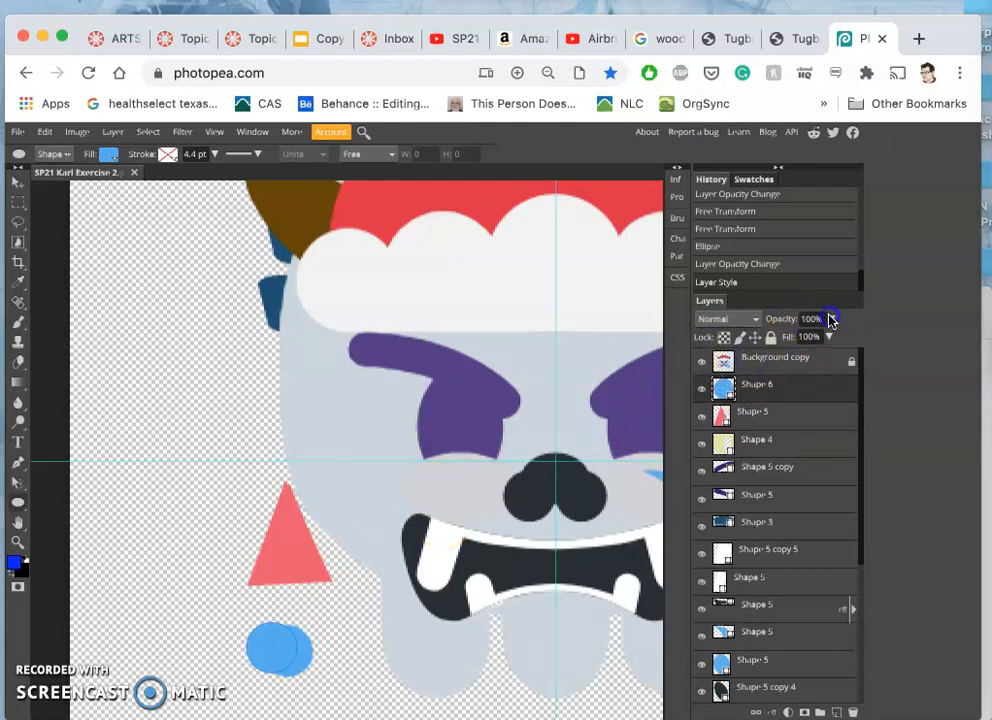
left_click(831, 318)
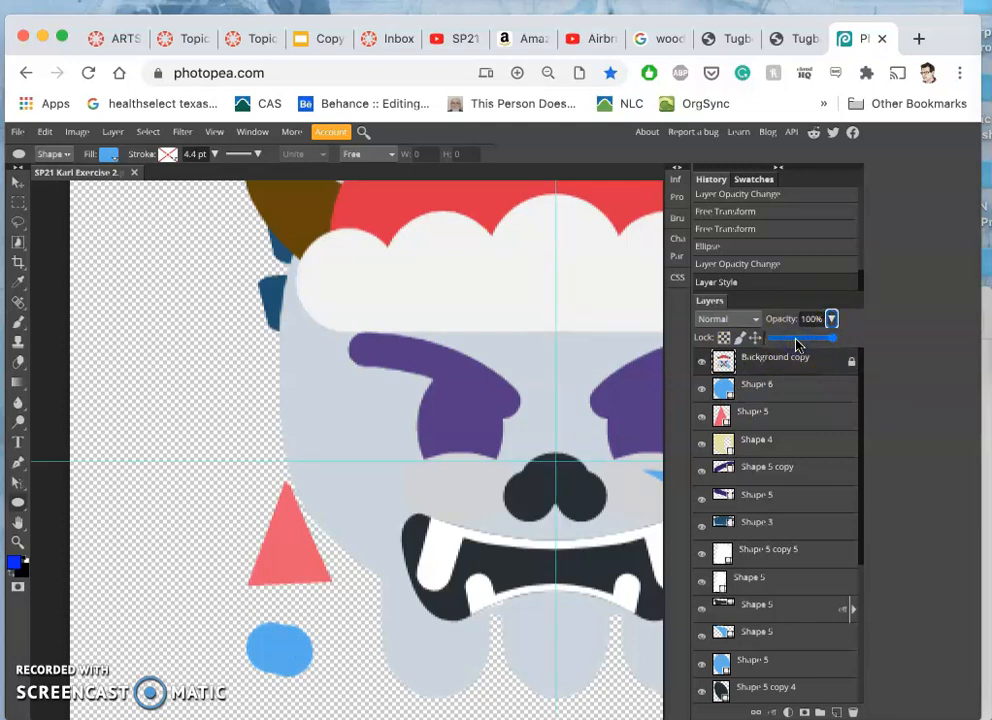
left_click_drag(820, 337, 795, 337)
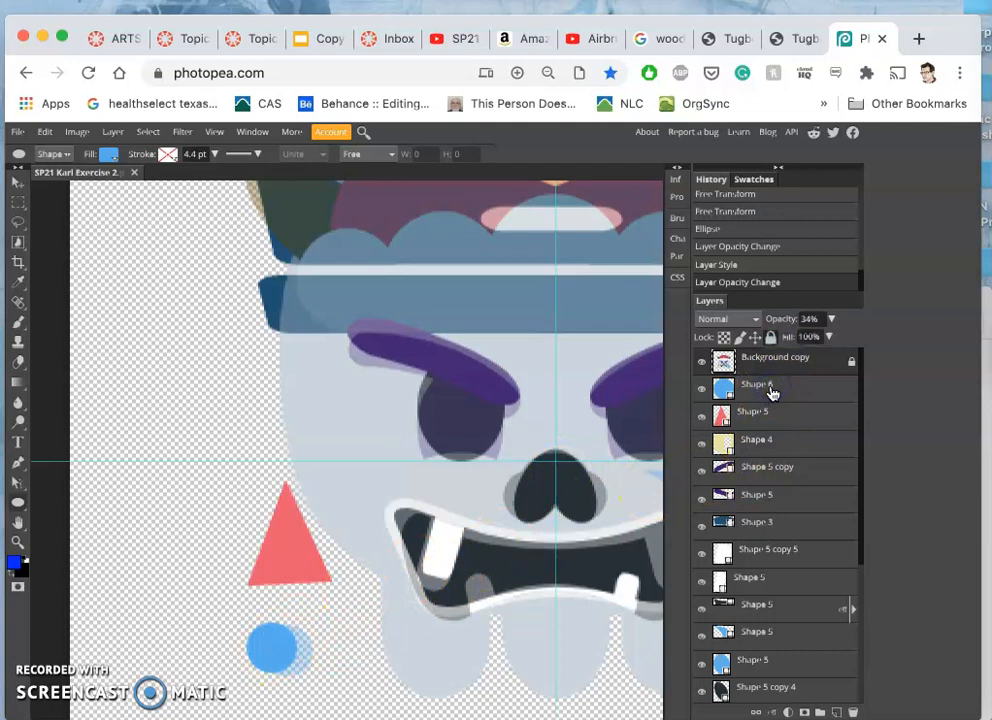
left_click(757, 384)
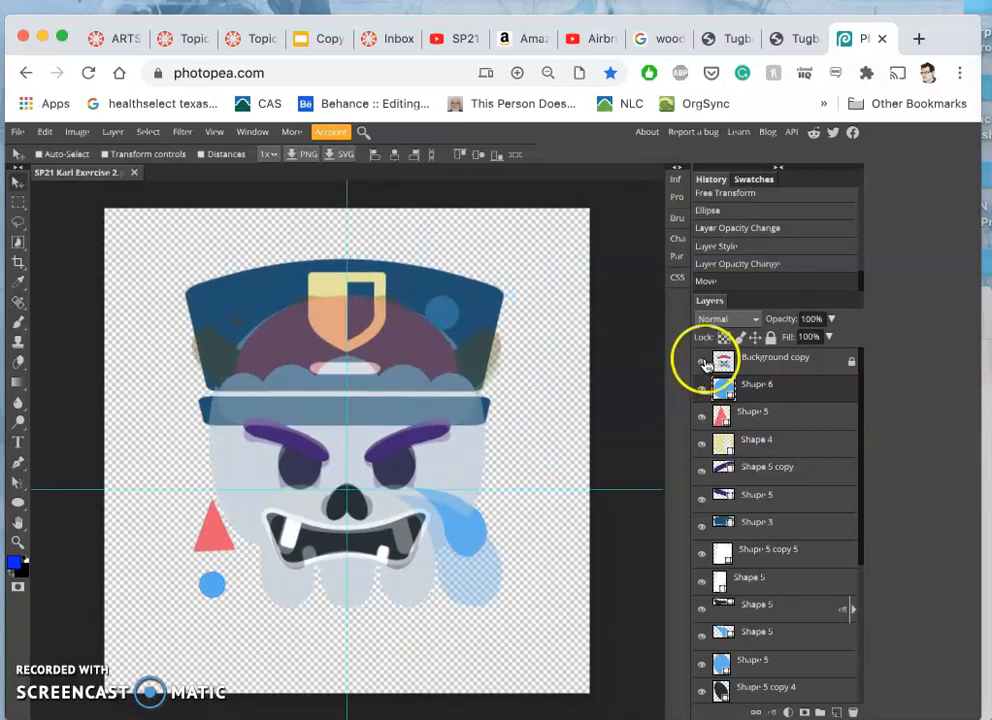
Hide the Background copy reference layer and switch off the guides via View > Show.
left_click(701, 361)
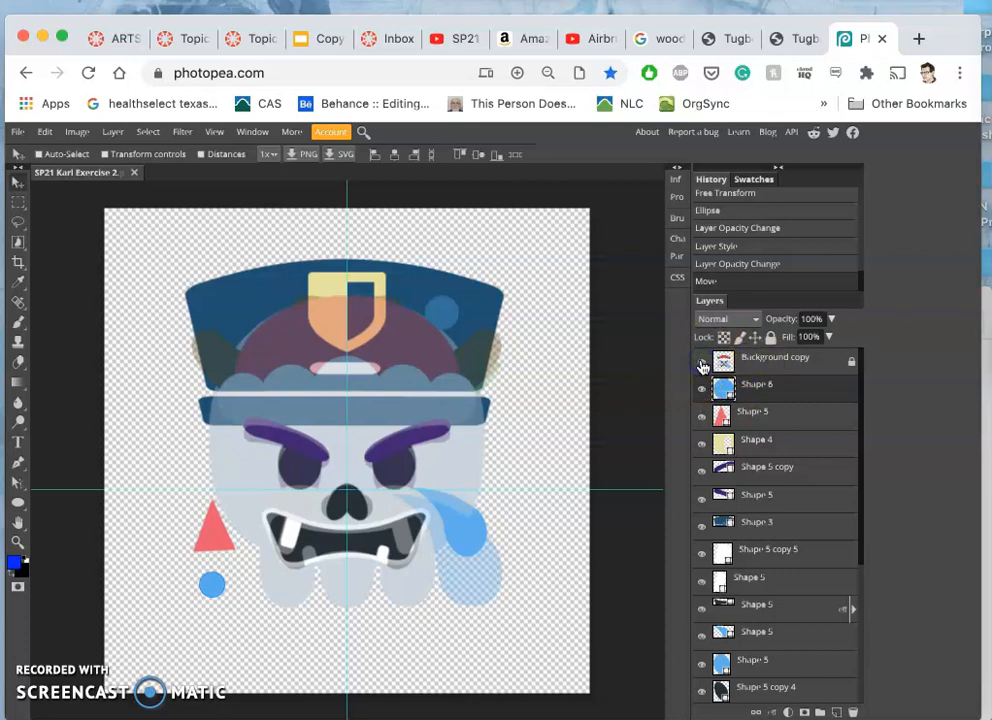
left_click(701, 362)
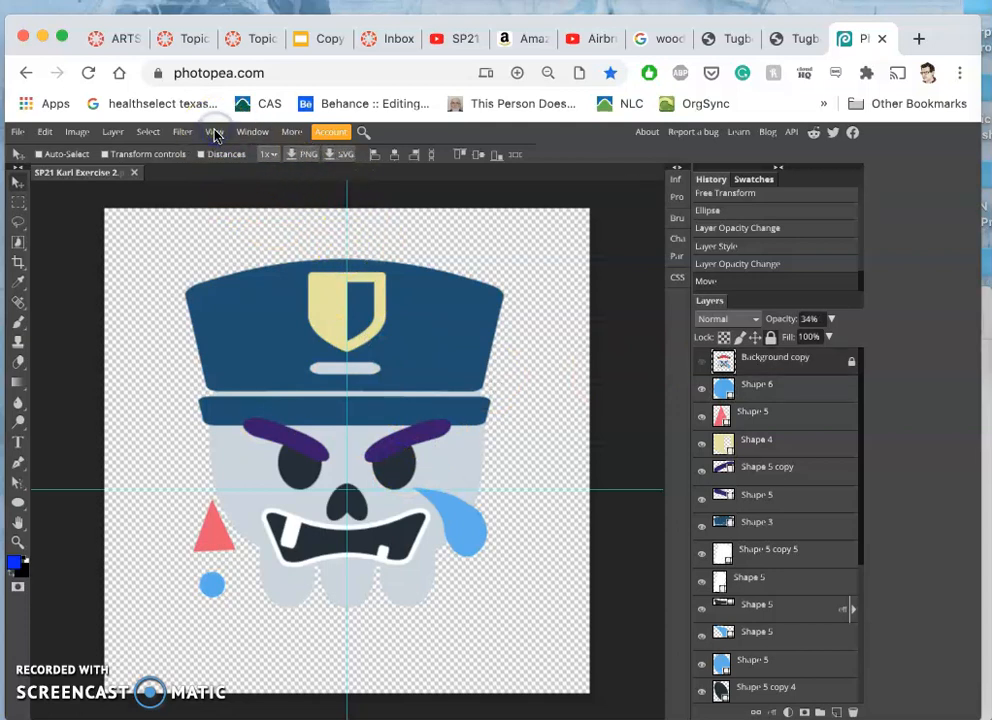
left_click(214, 131)
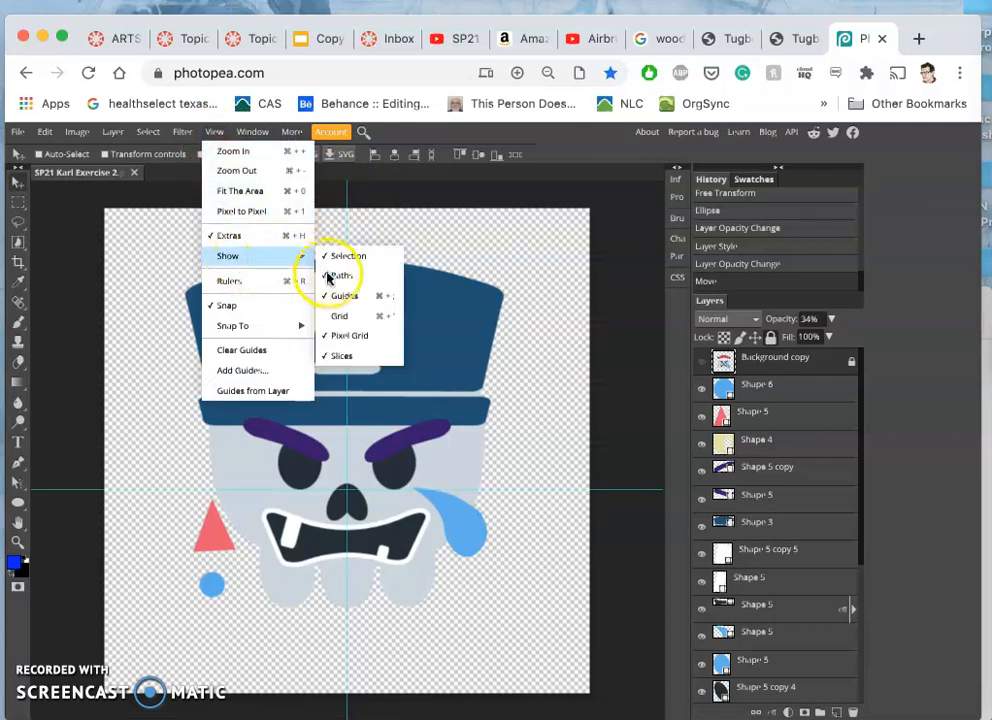
left_click(343, 296)
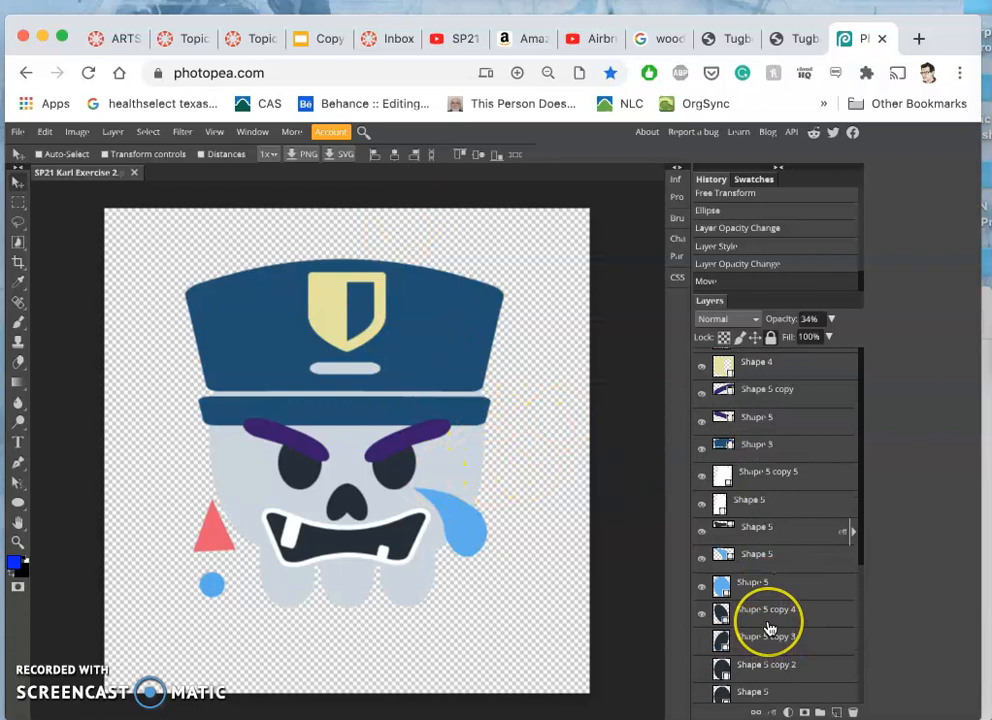
Add a new empty layer at the bottom of the stack and bring up Edit > Fill.
scroll("down", 3)
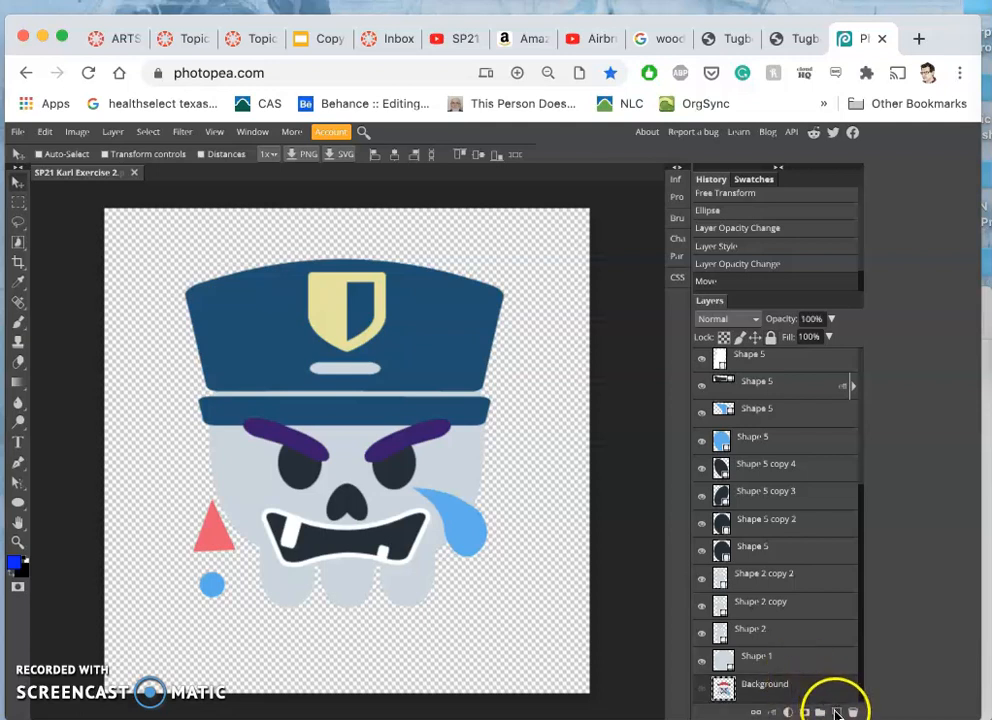
left_click(836, 711)
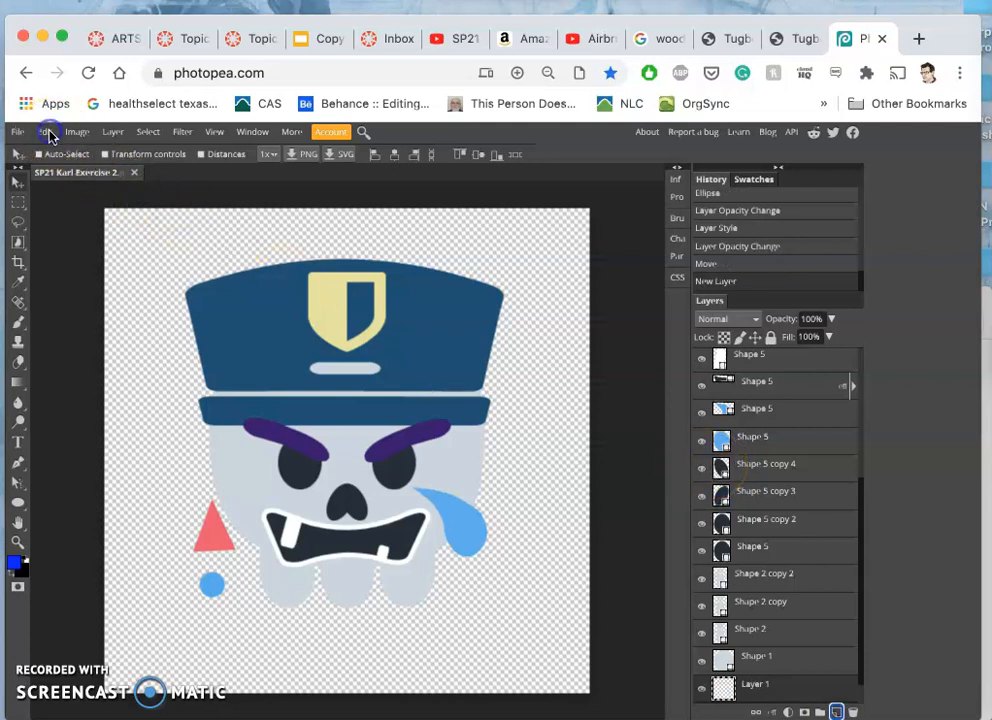
left_click(44, 131)
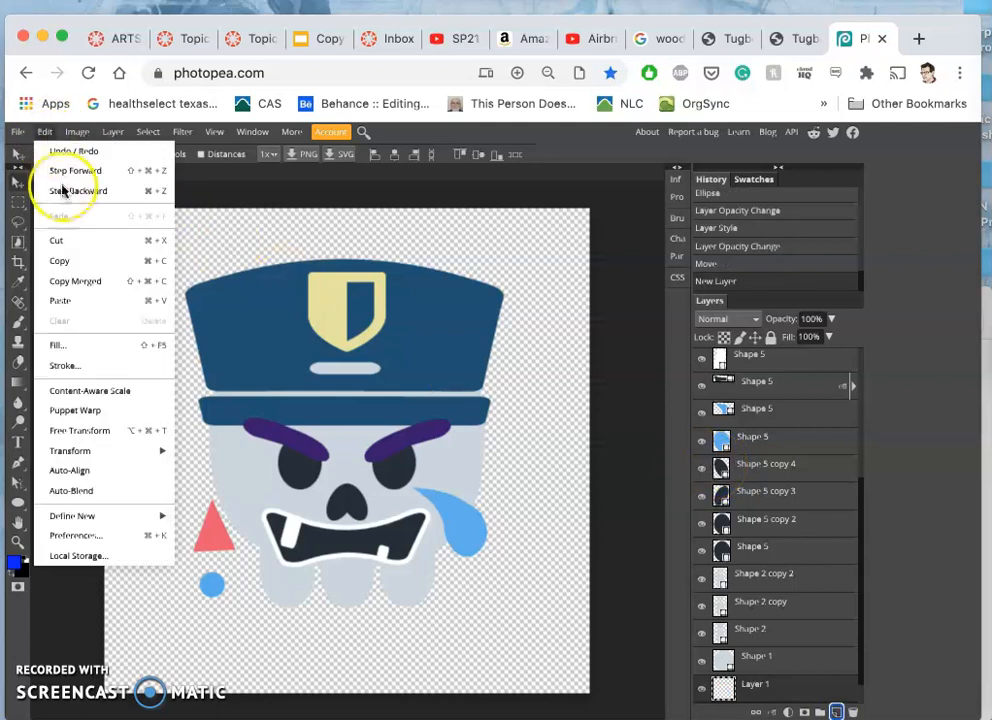
mouse_move(58, 344)
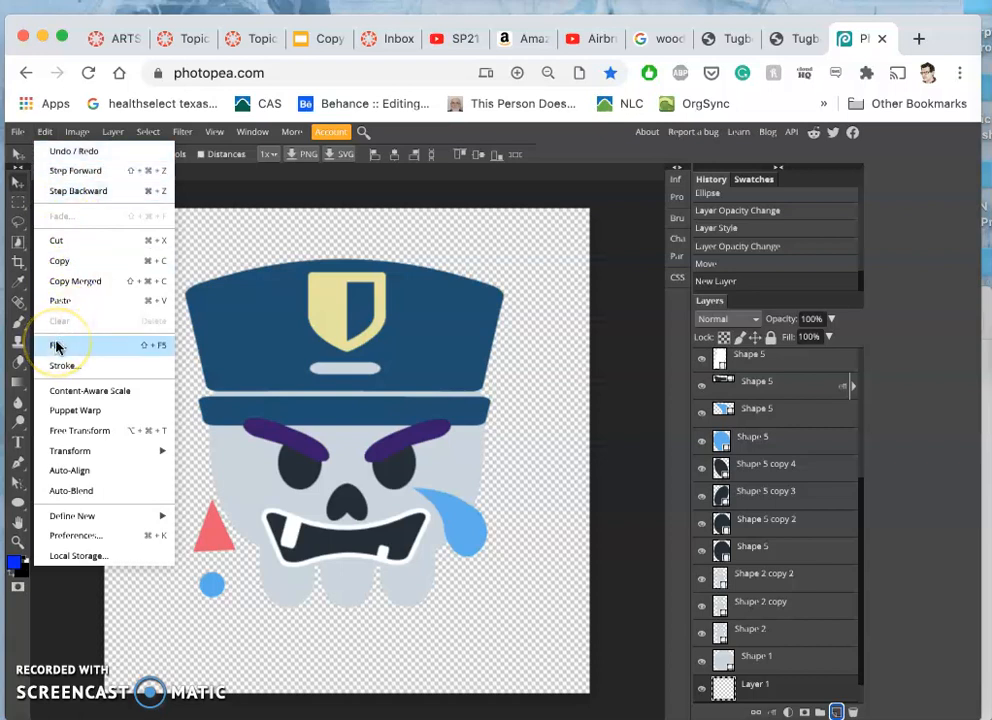
left_click(52, 345)
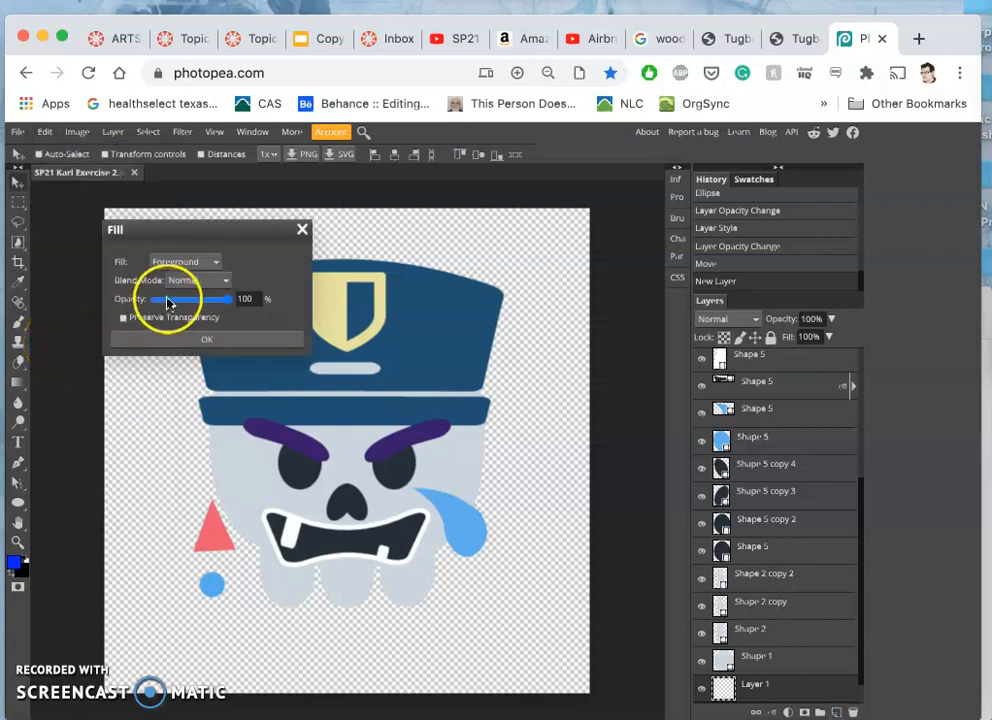
Fill the new bottom layer with Gray to give the emoji a solid gray background.
left_click(185, 261)
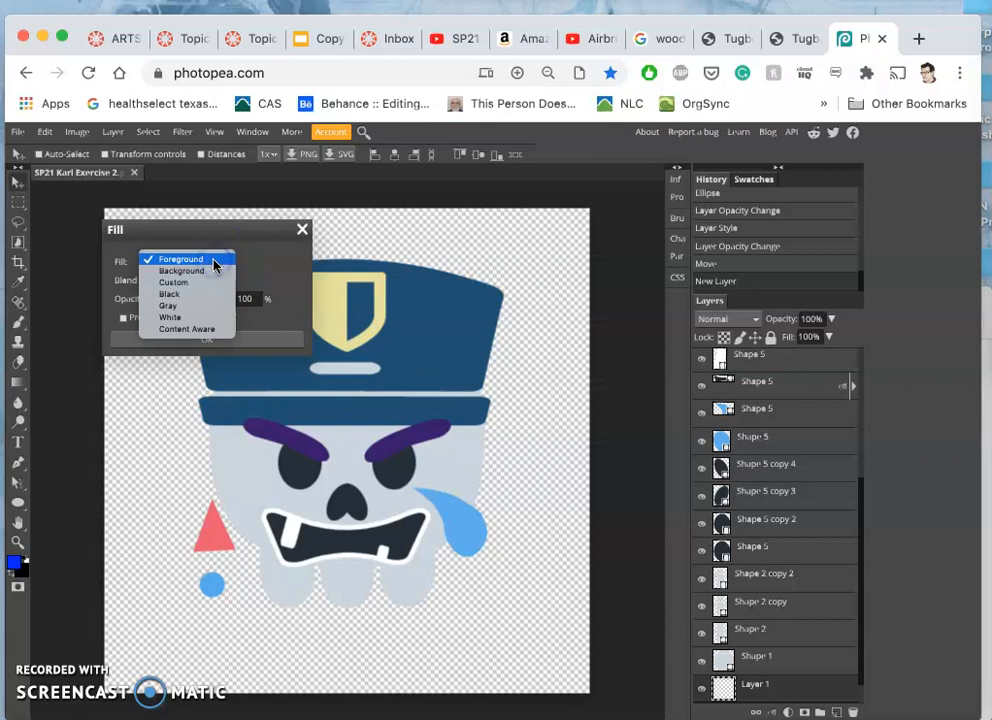
left_click(180, 259)
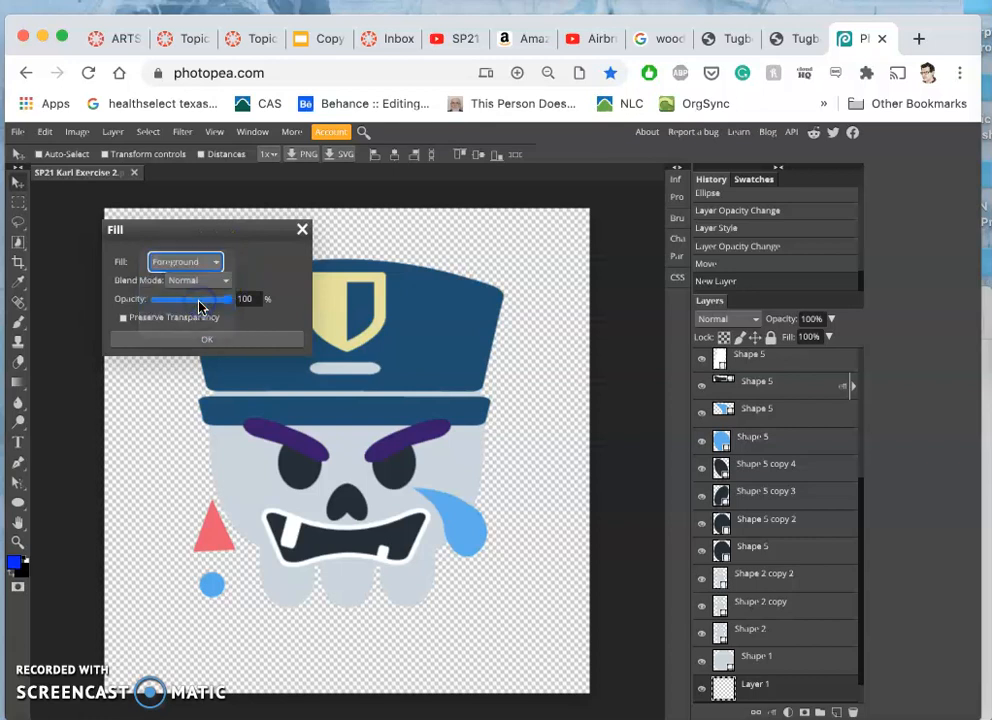
left_click(185, 261)
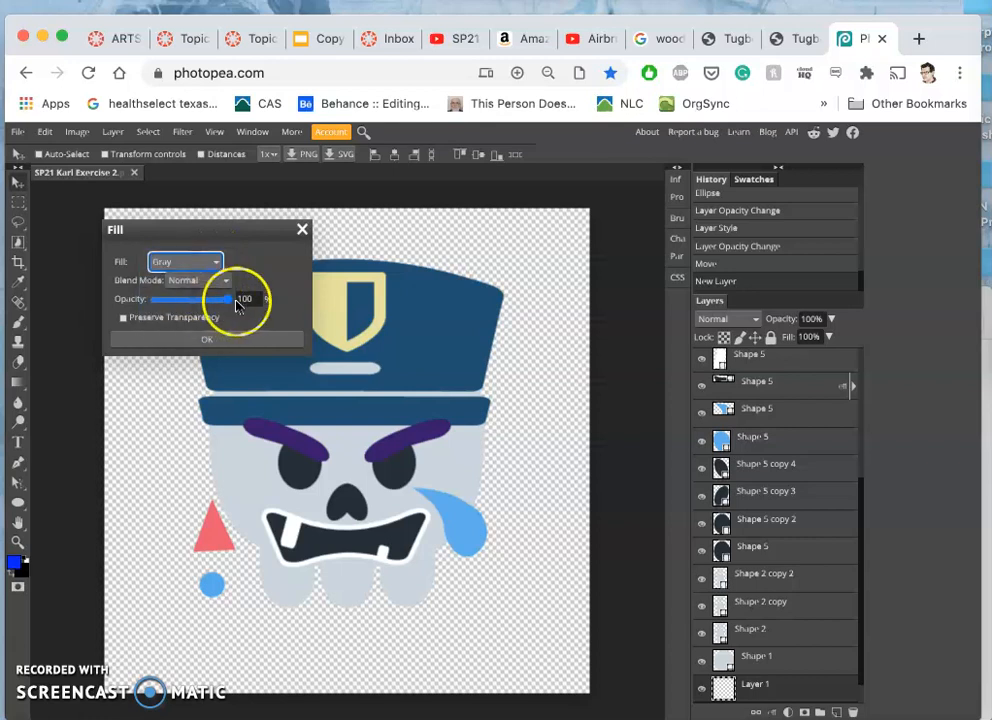
left_click(206, 339)
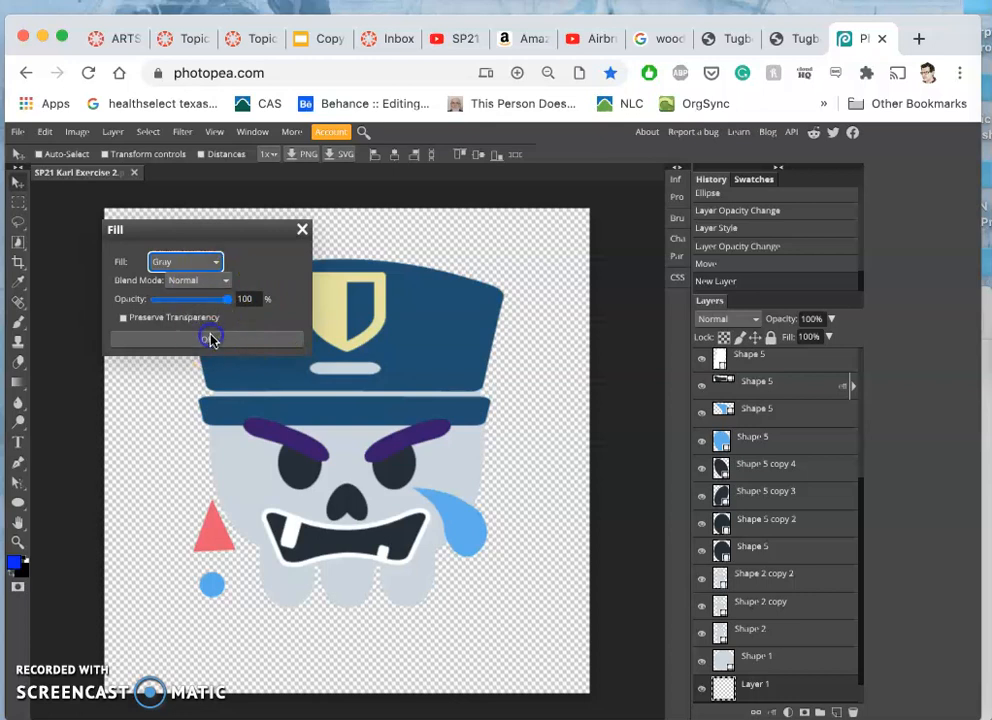
left_click(208, 339)
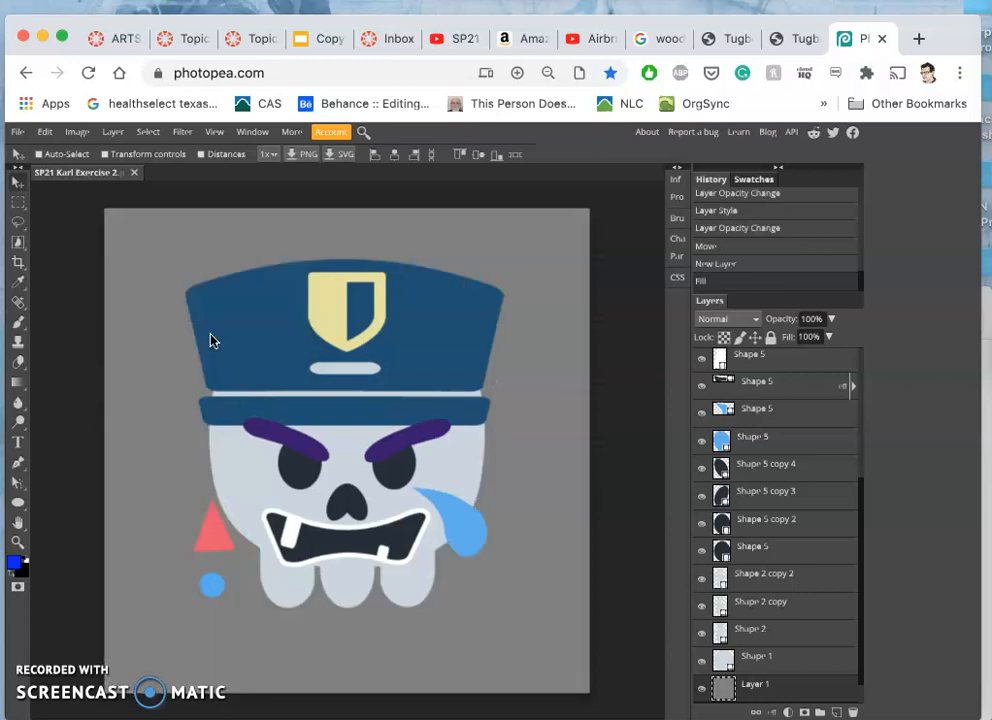